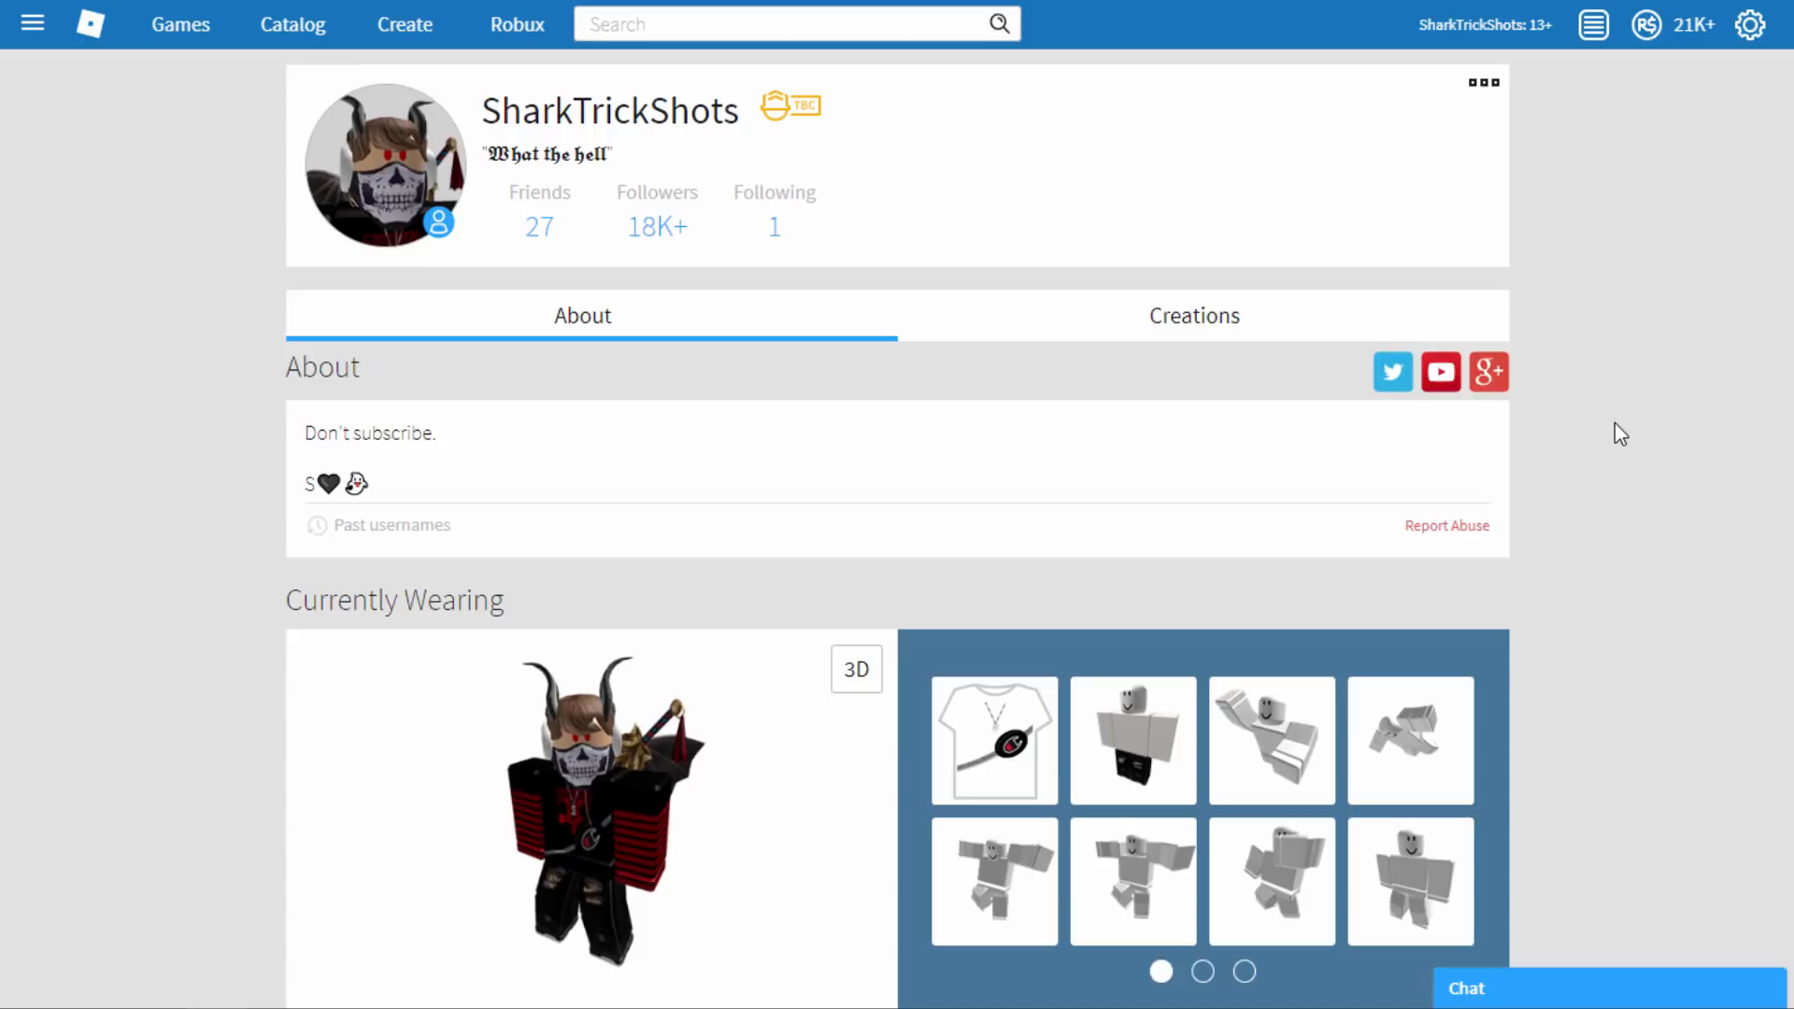
{"action": "mouse_move", "coordinate": [786, 114]}
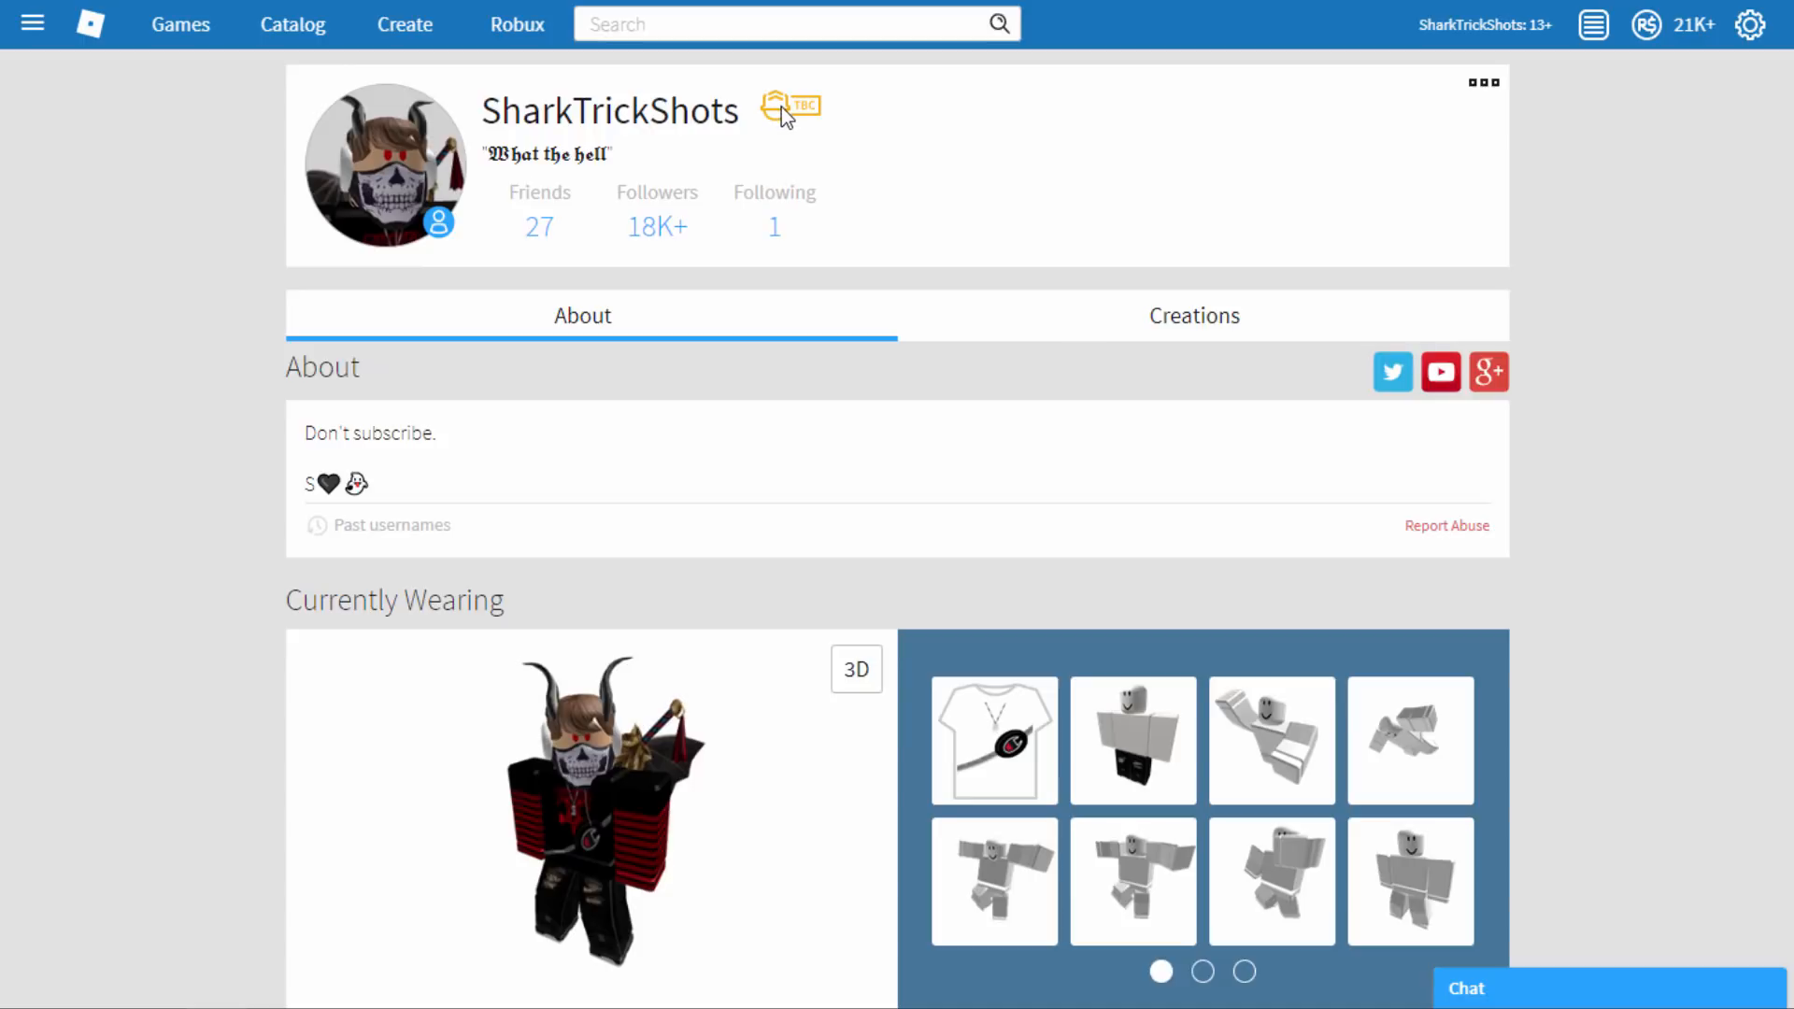
{"action": "mouse_move", "coordinate": [799, 123]}
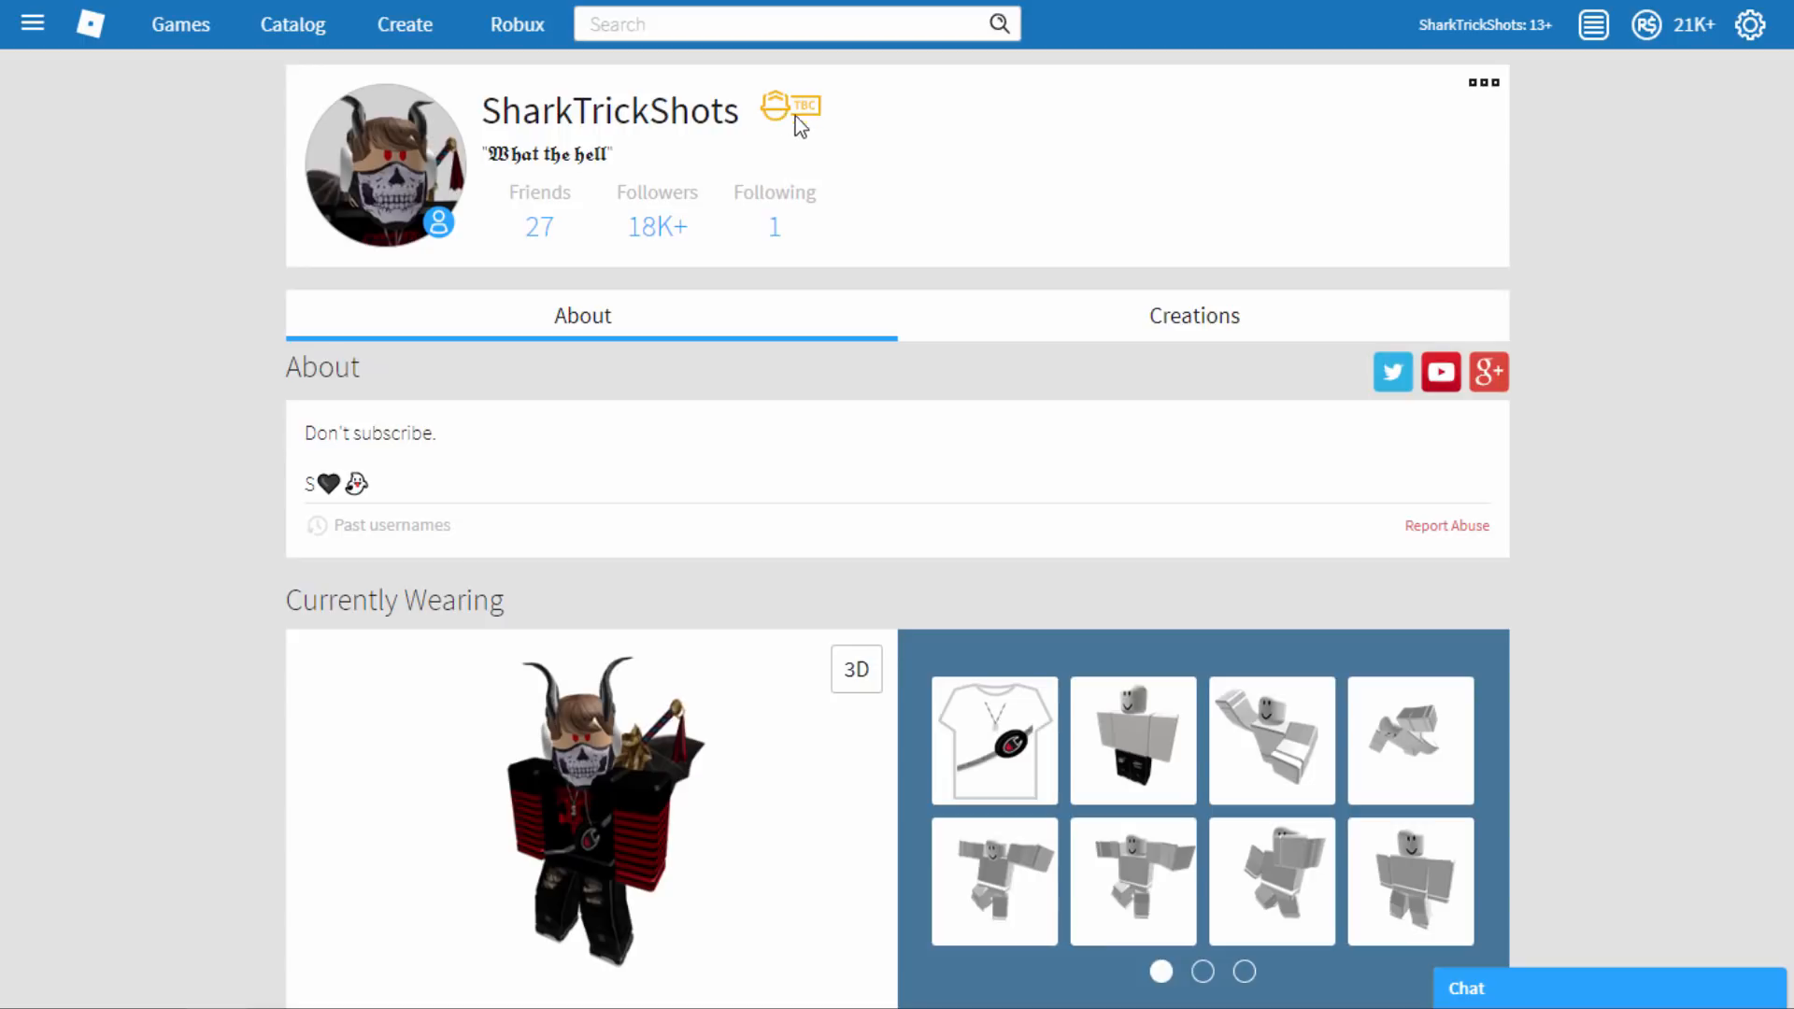
{"action": "mouse_move", "coordinate": [899, 129]}
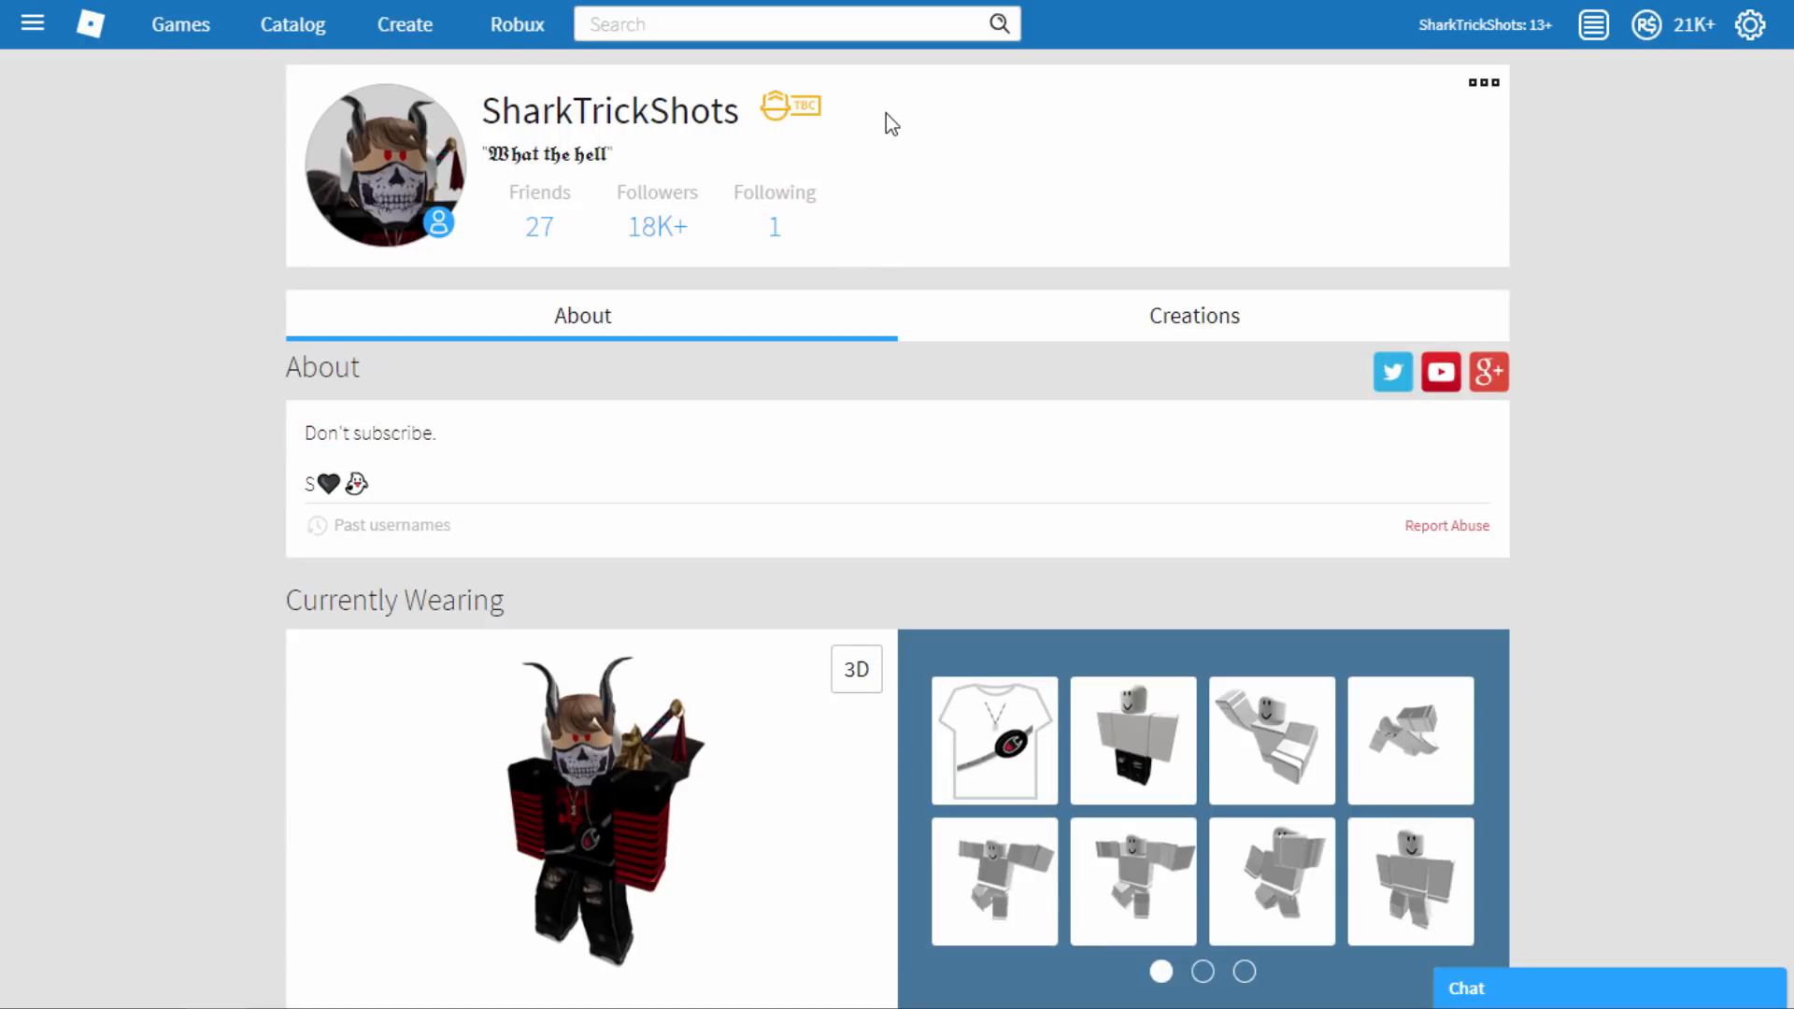
{"action": "mouse_move", "coordinate": [973, 123]}
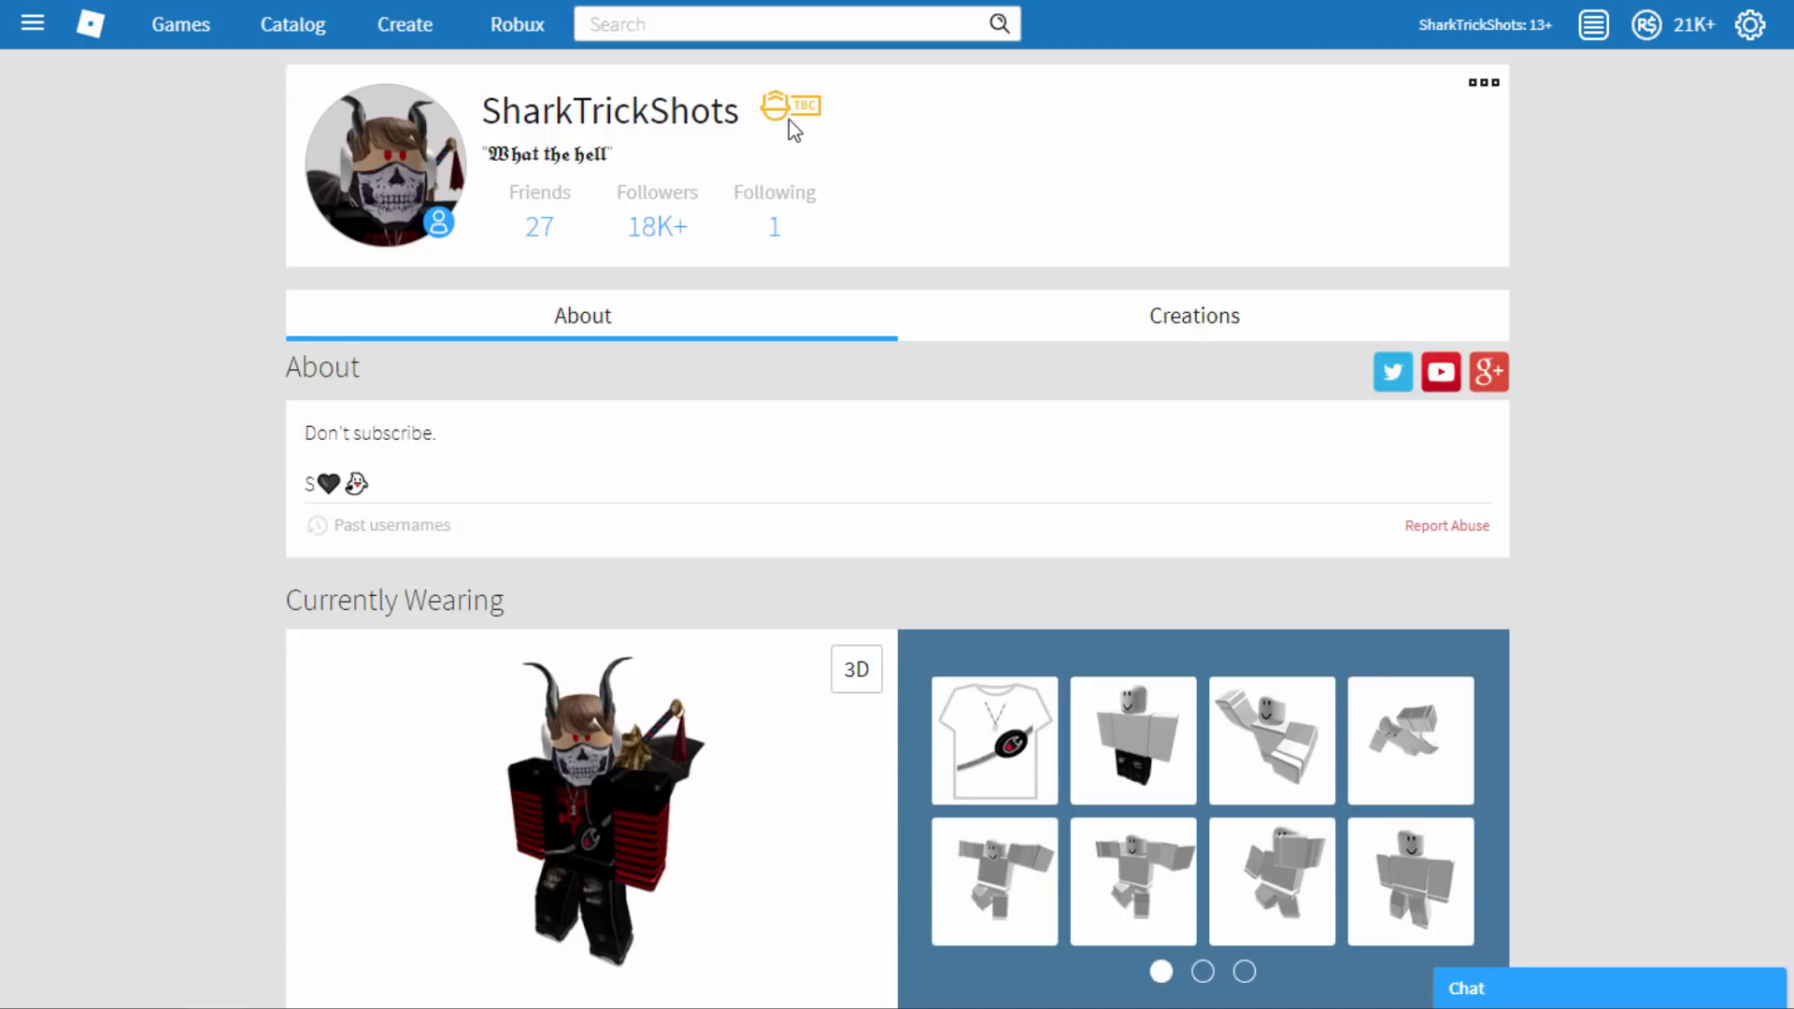
{"action": "mouse_move", "coordinate": [801, 132]}
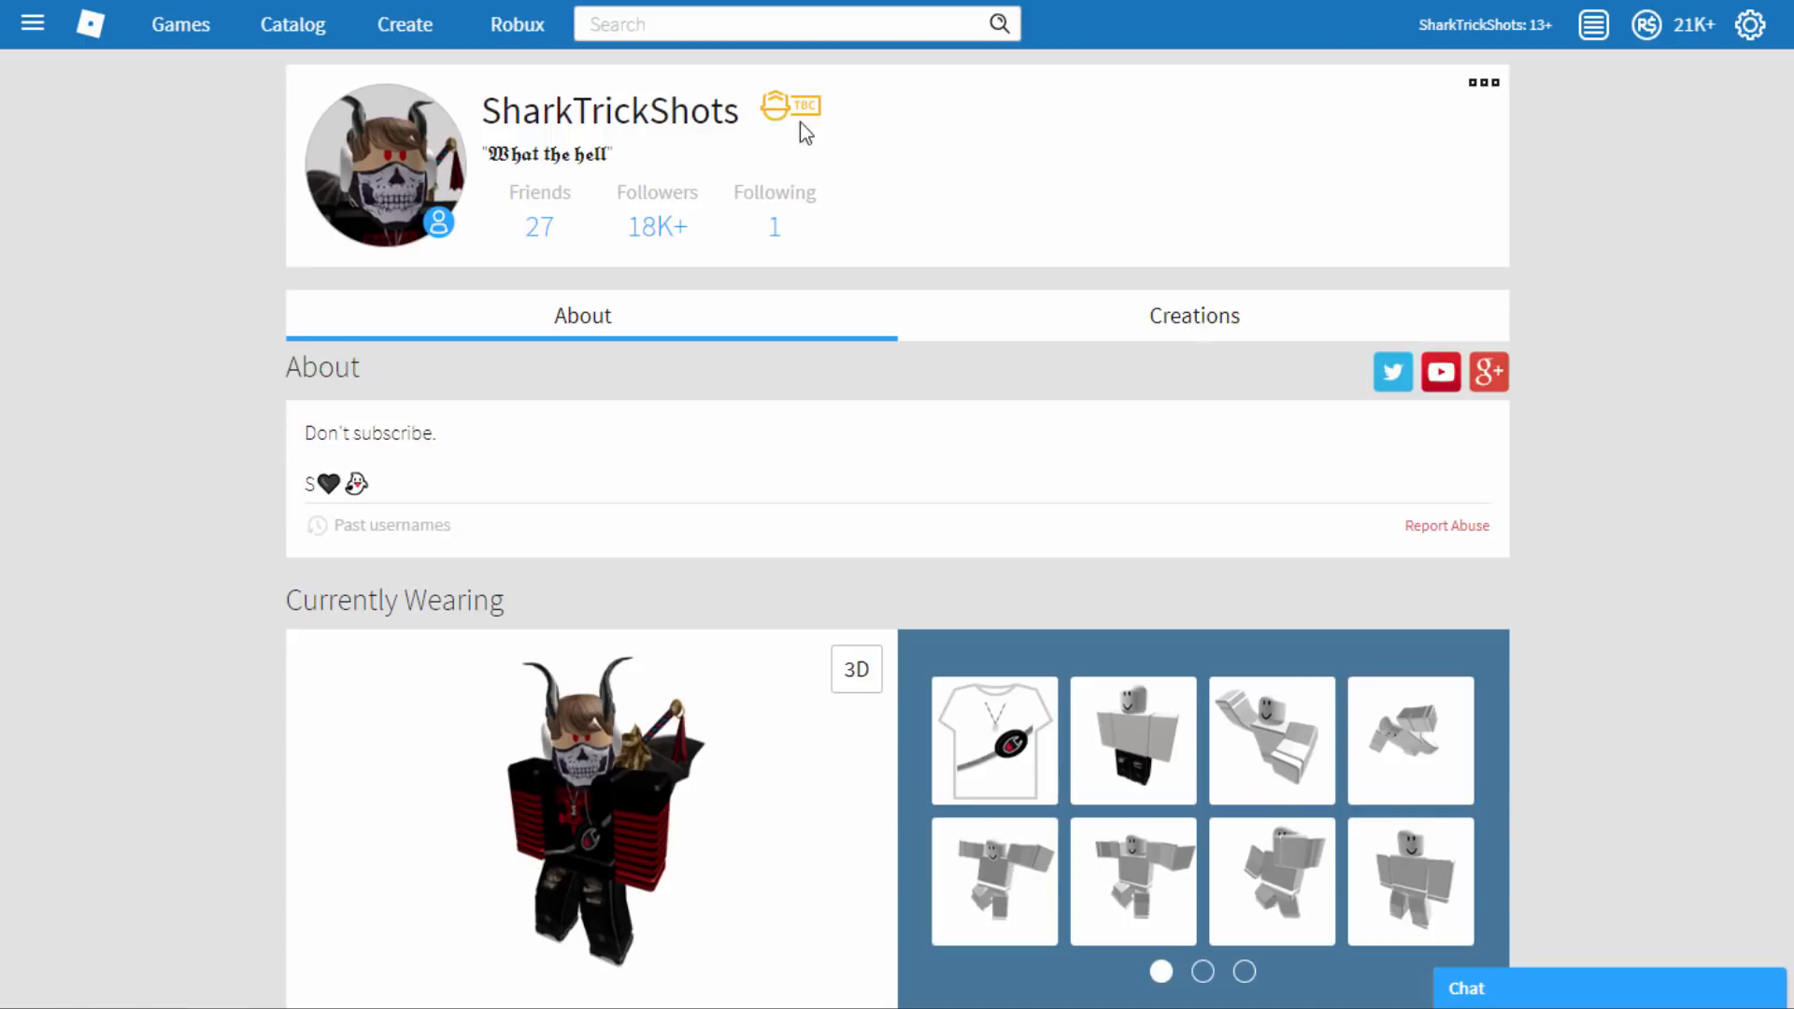
{"action": "mouse_move", "coordinate": [25, 25]}
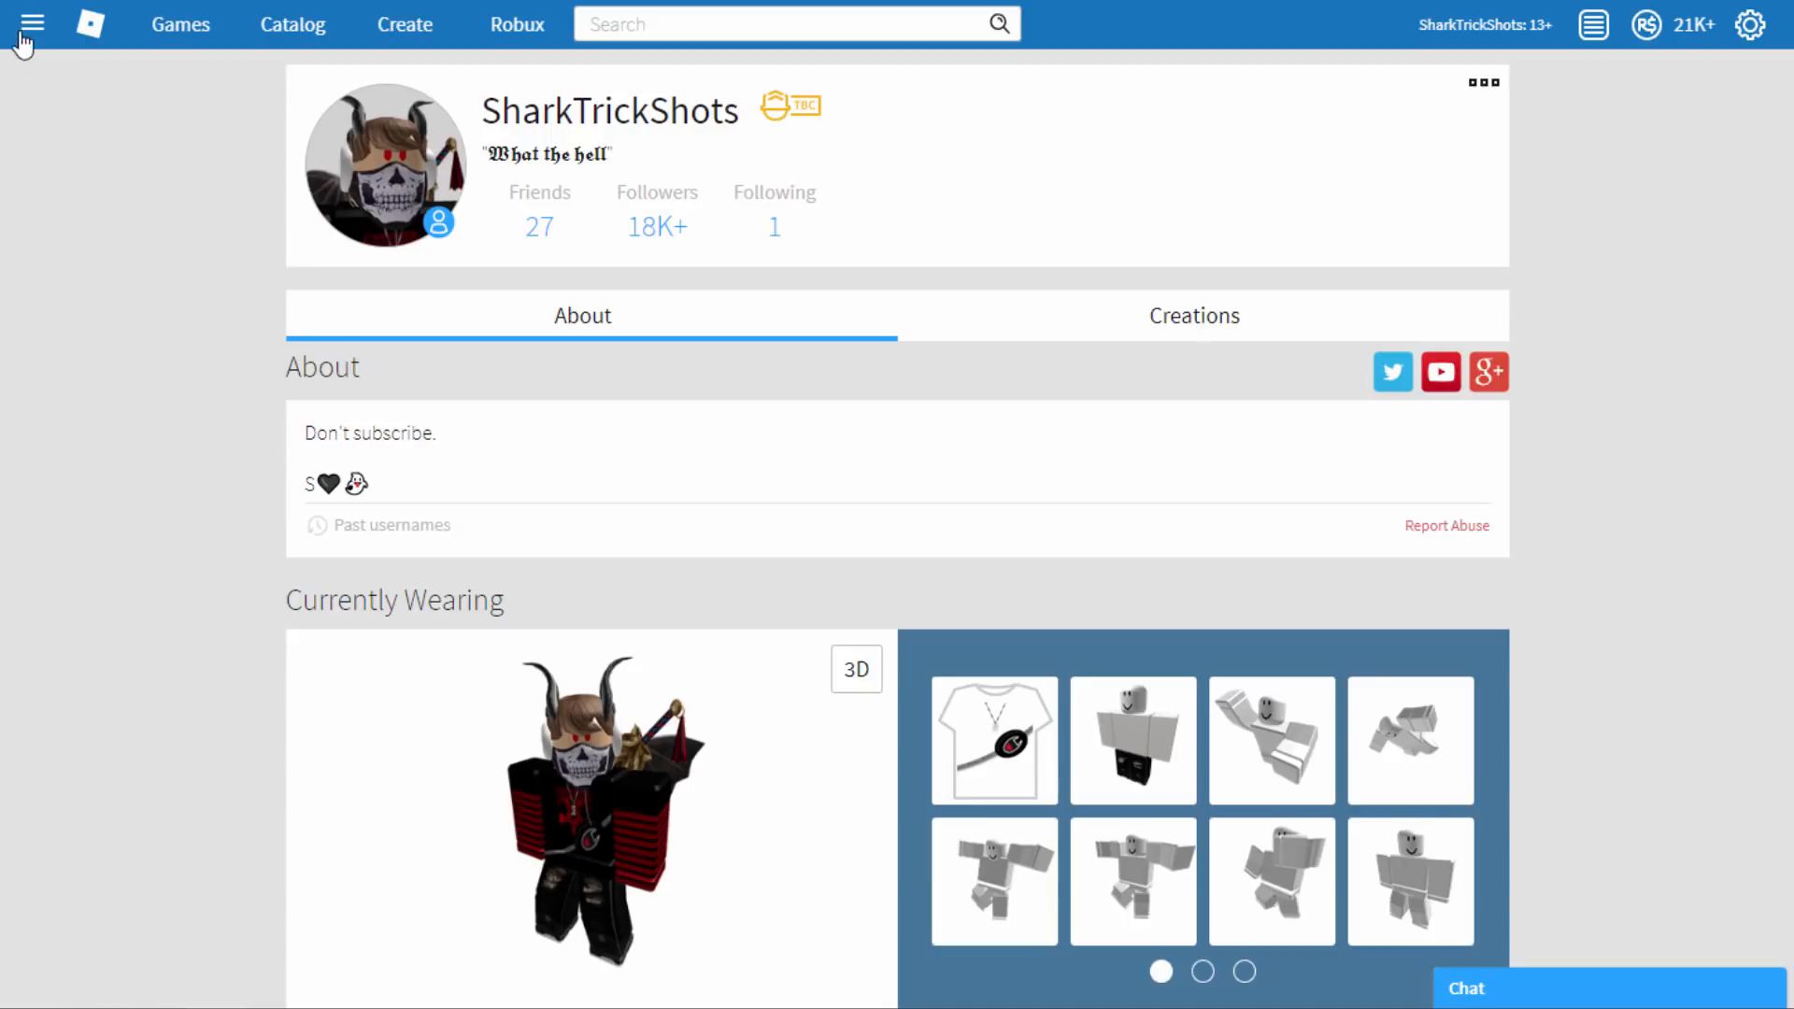
Show the Trade page's Summary tab with the 15 Robux Builders Club stipend for the past day
{"action": "left_click", "coordinate": [31, 24]}
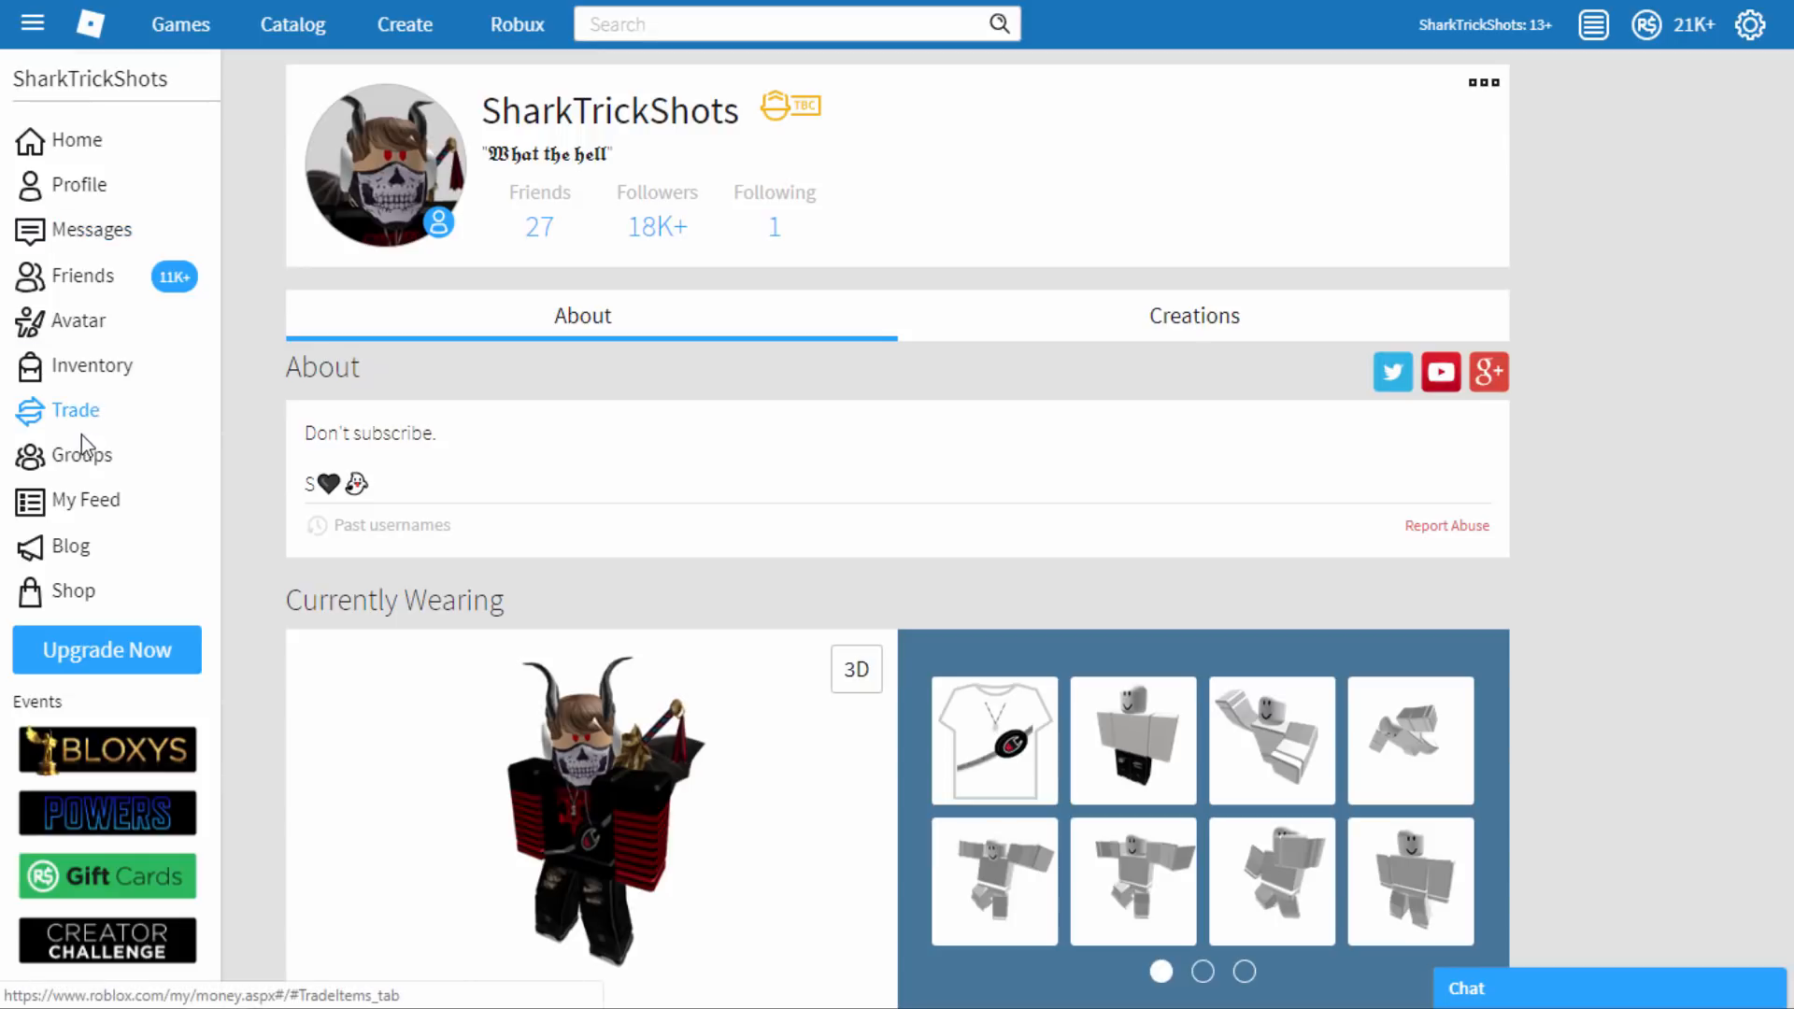
{"action": "left_click", "coordinate": [75, 410]}
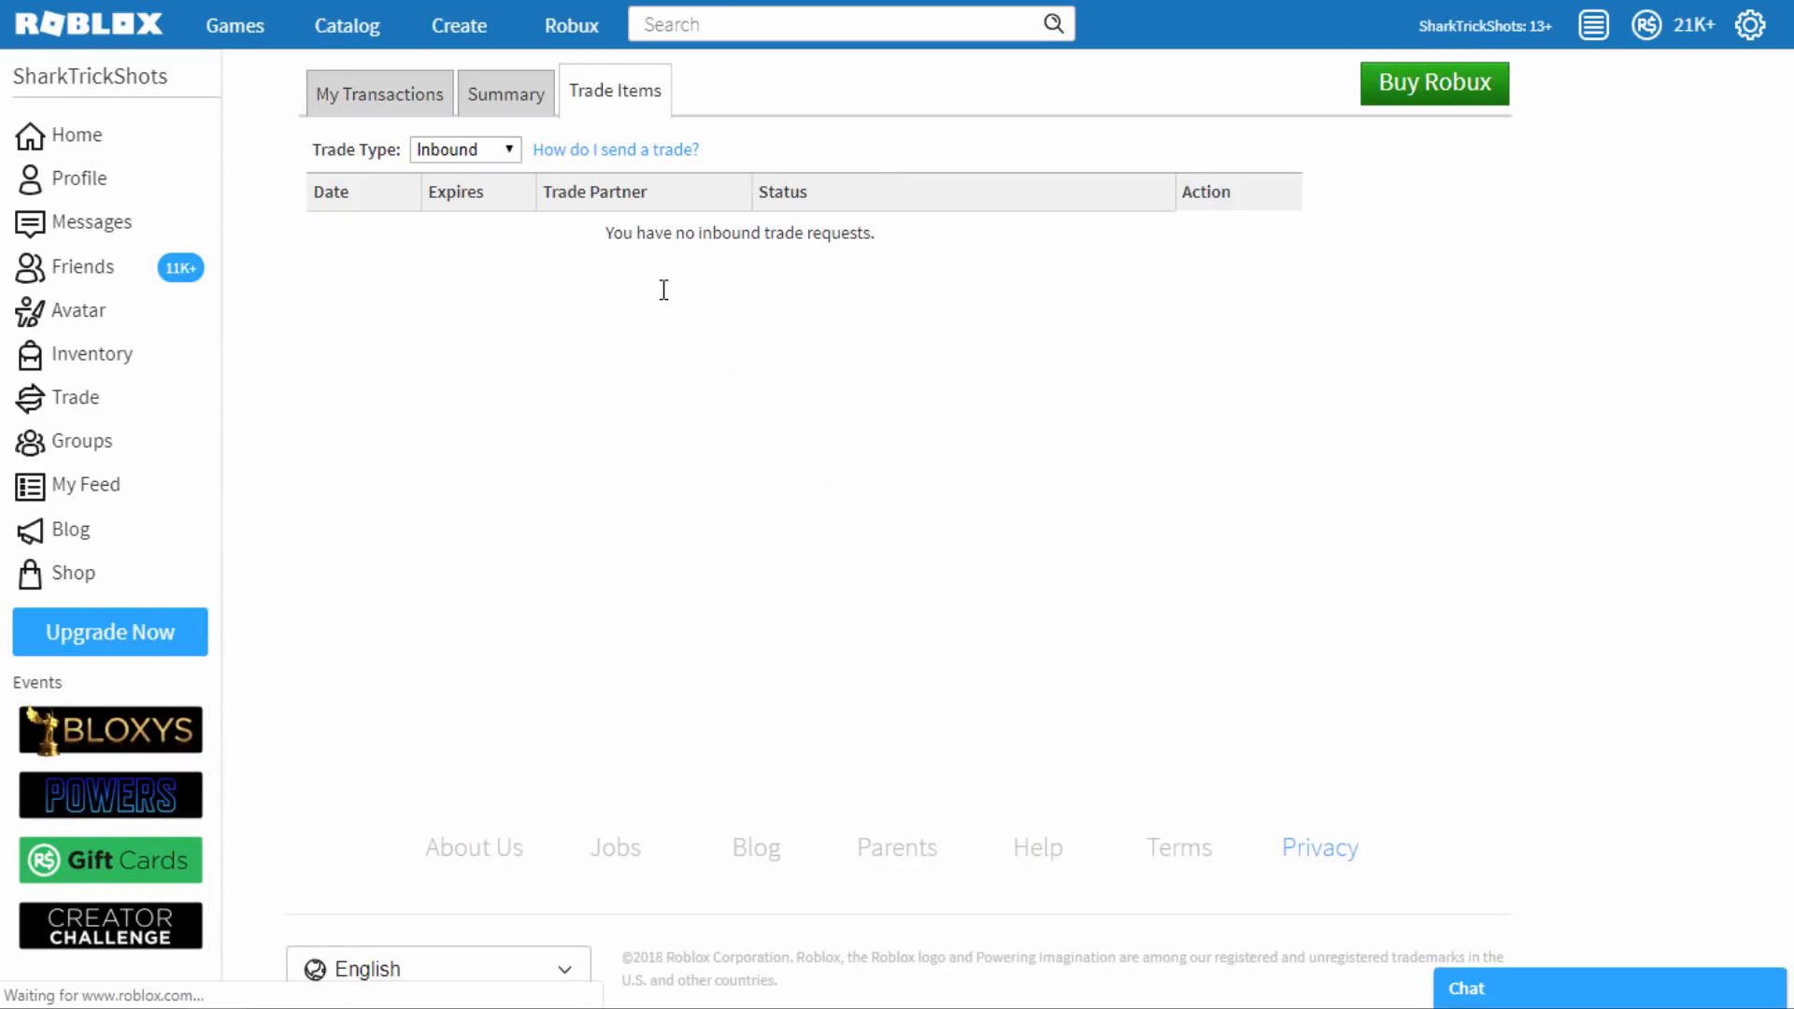
{"action": "left_click", "coordinate": [505, 92]}
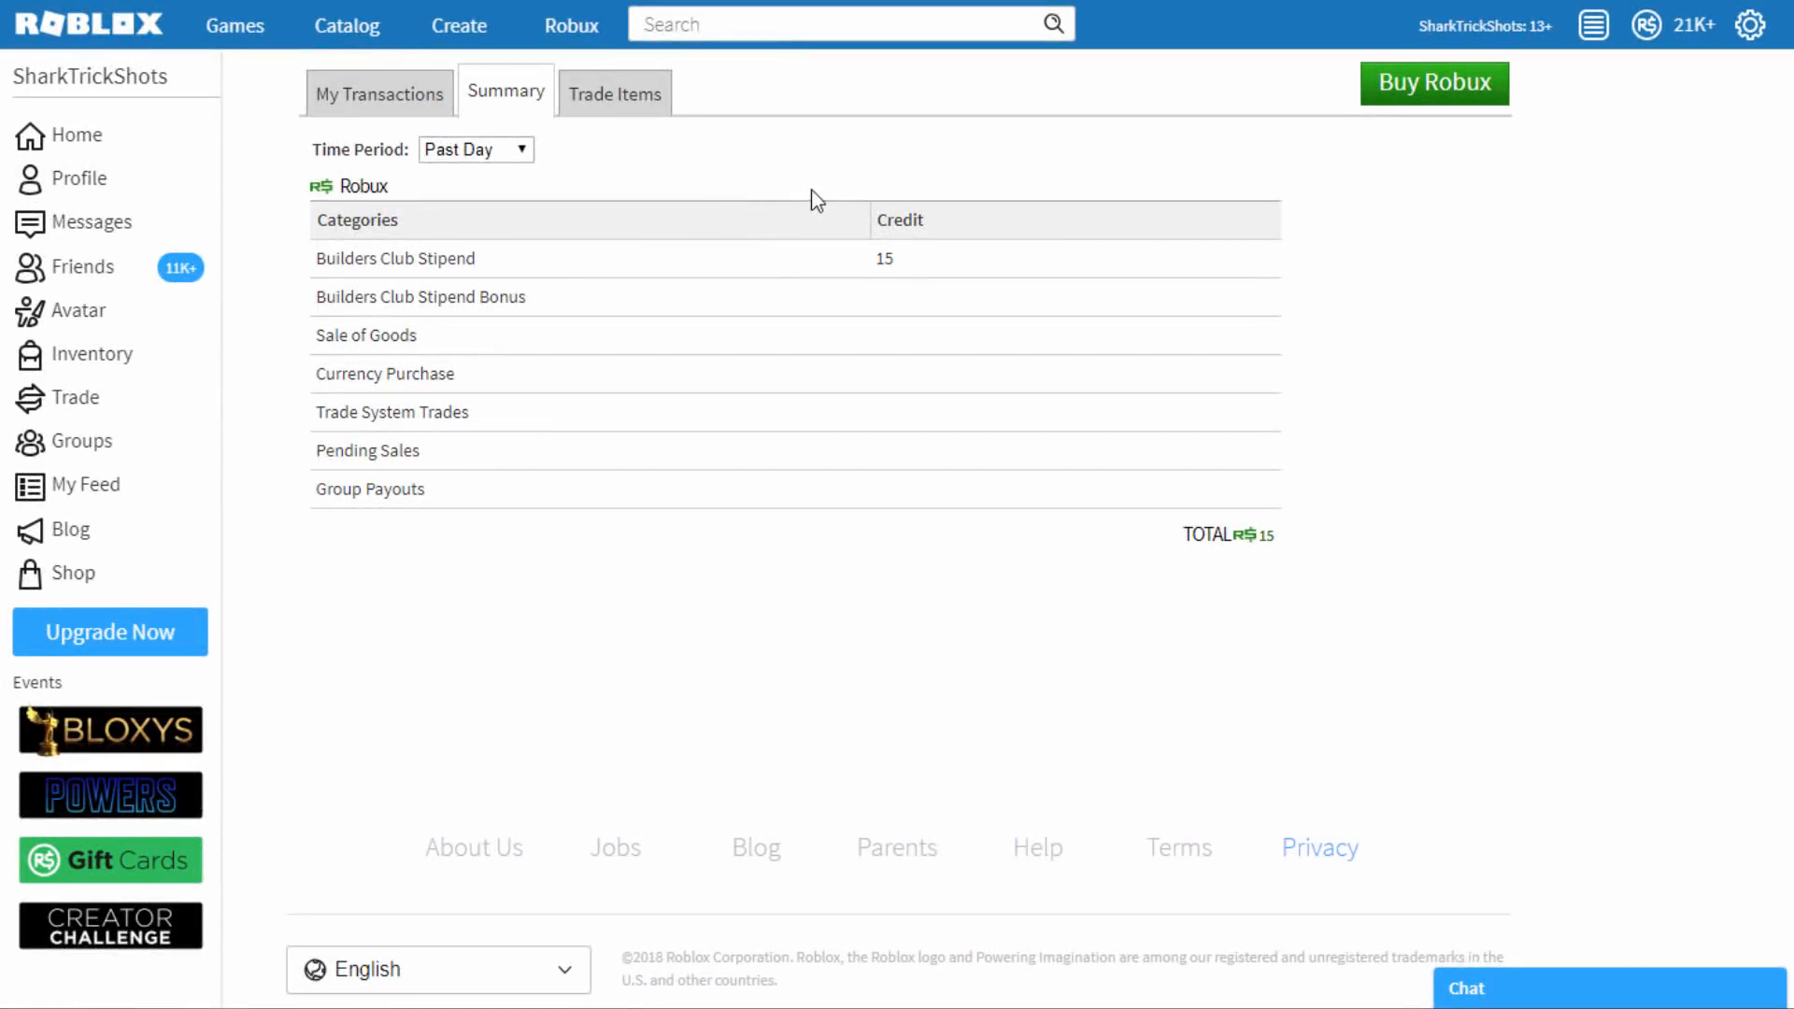
{"action": "double_click", "coordinate": [883, 258]}
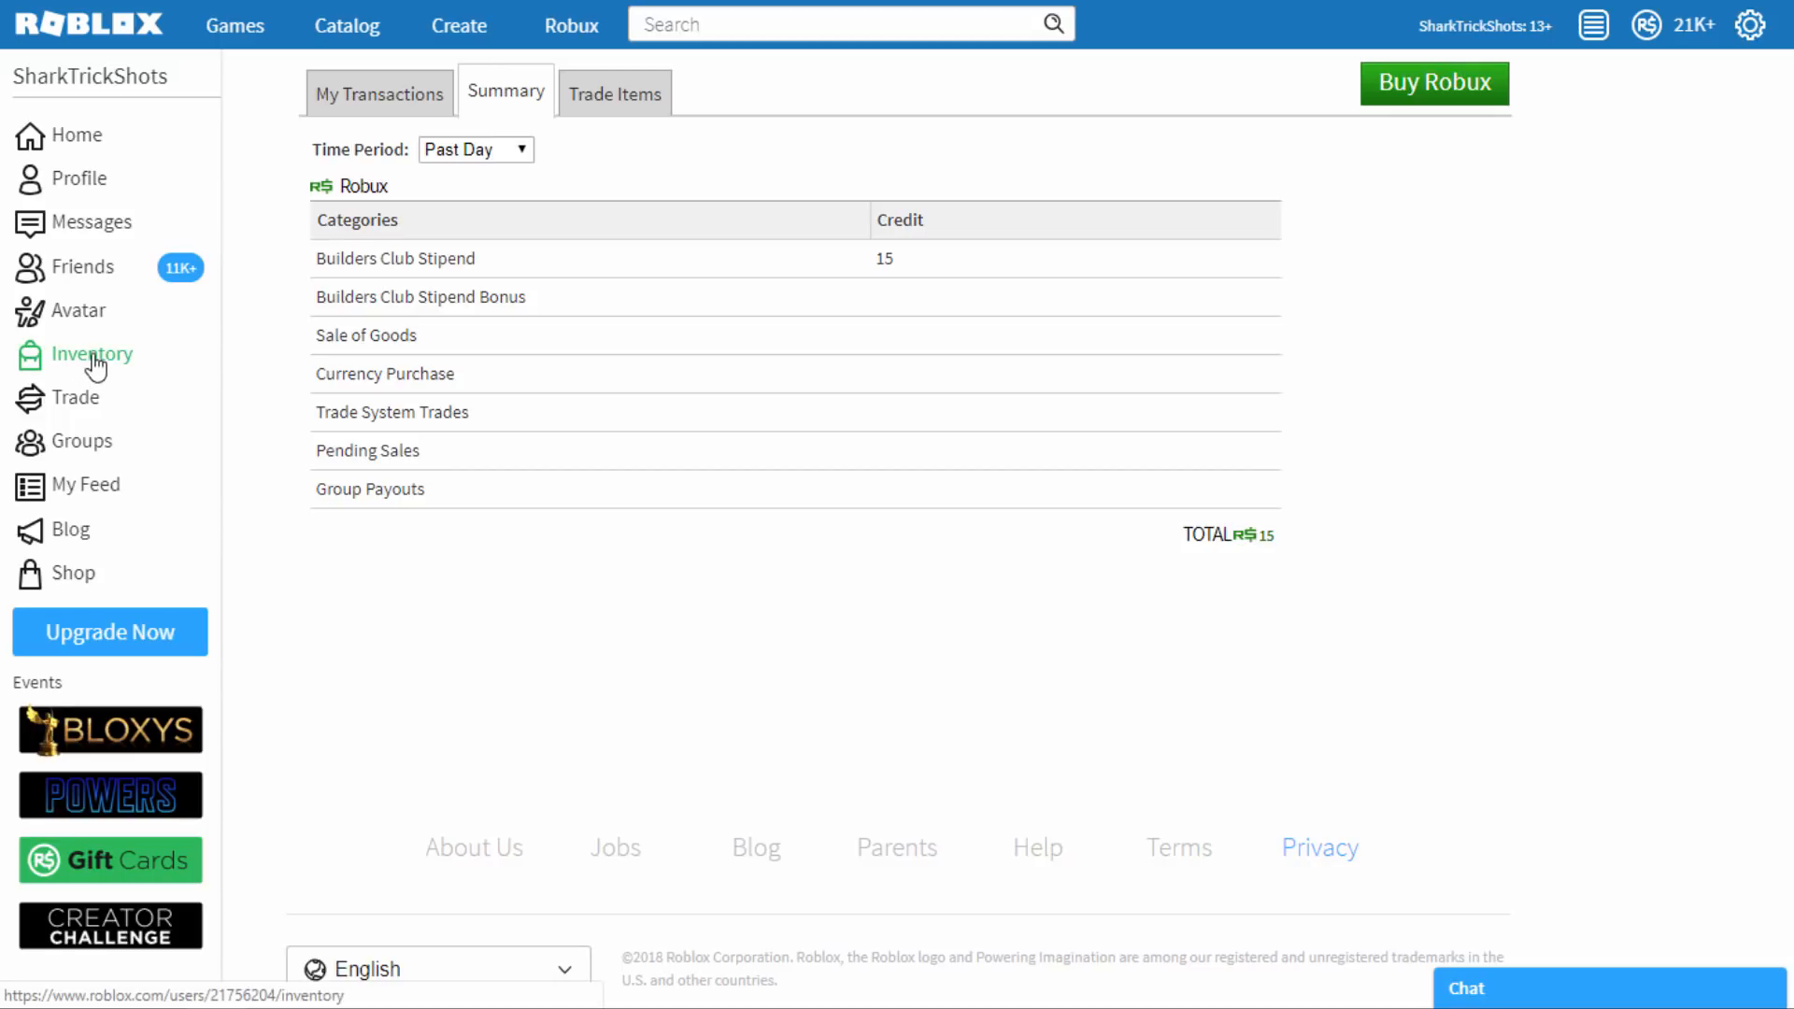
Show My Inventory at Accessories > Hat, listing Townie and Roblox Visor
{"action": "left_click", "coordinate": [94, 353]}
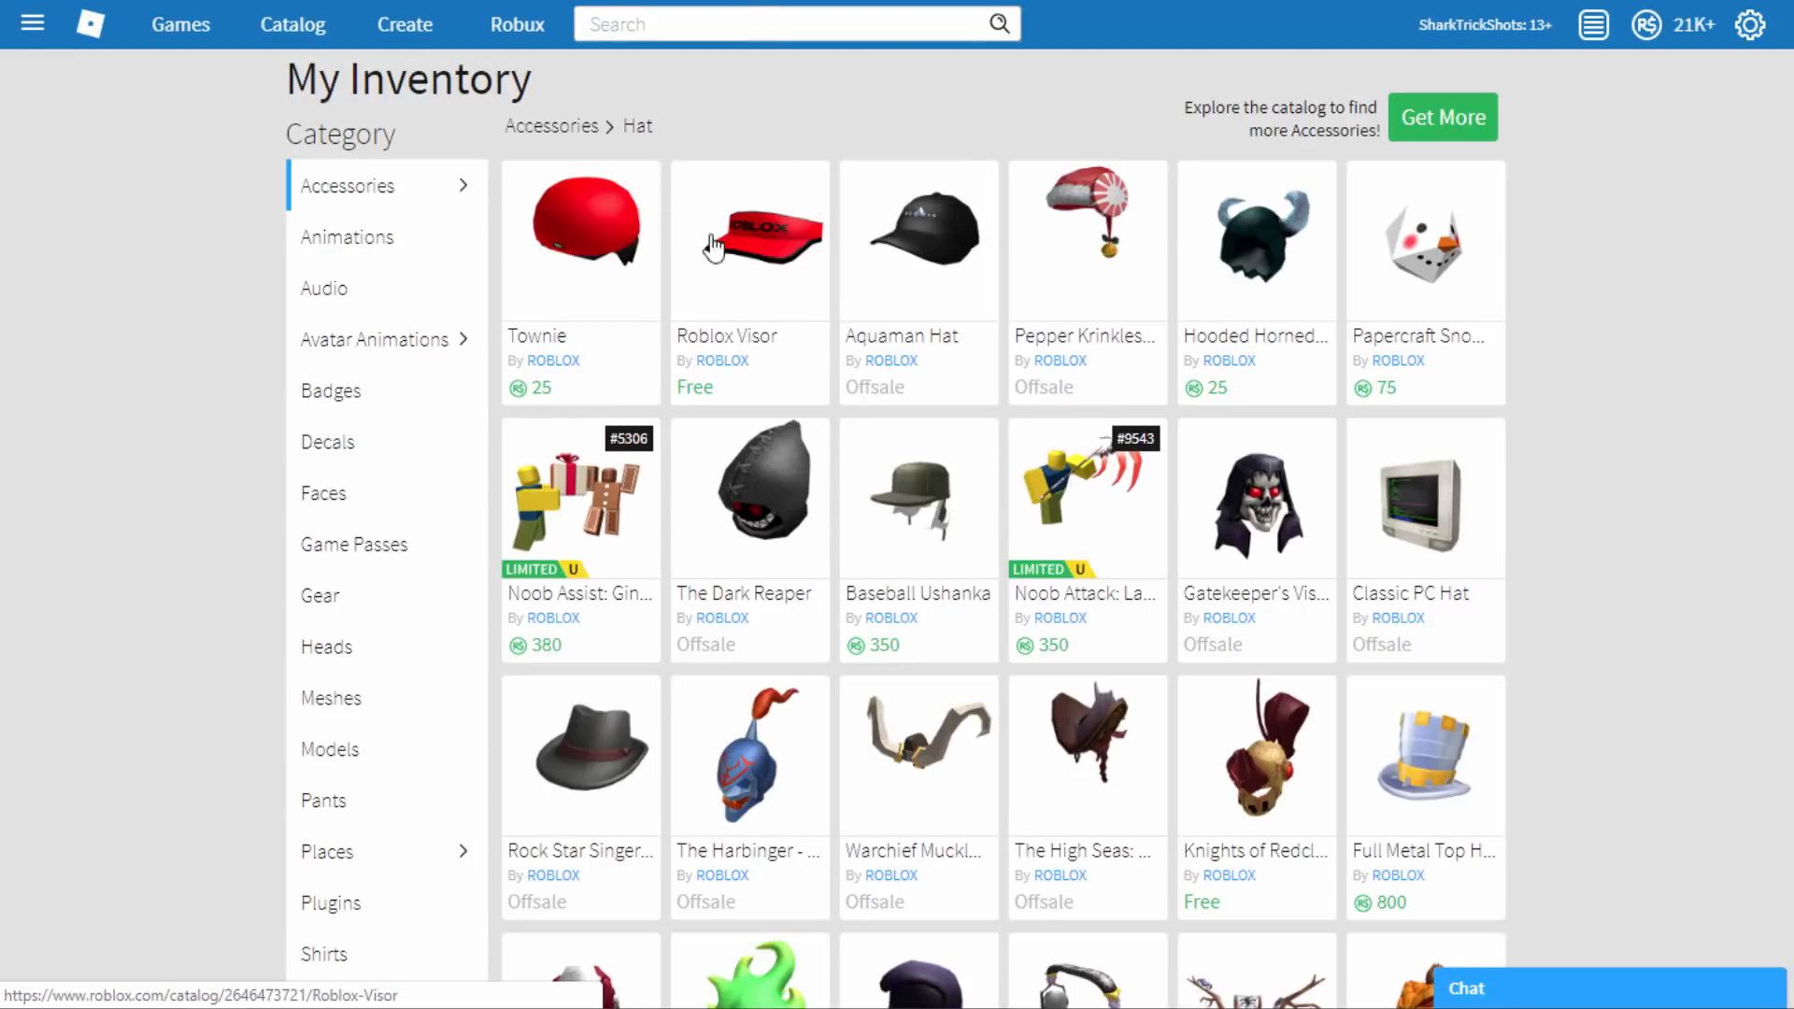
{"action": "left_click", "coordinate": [348, 185]}
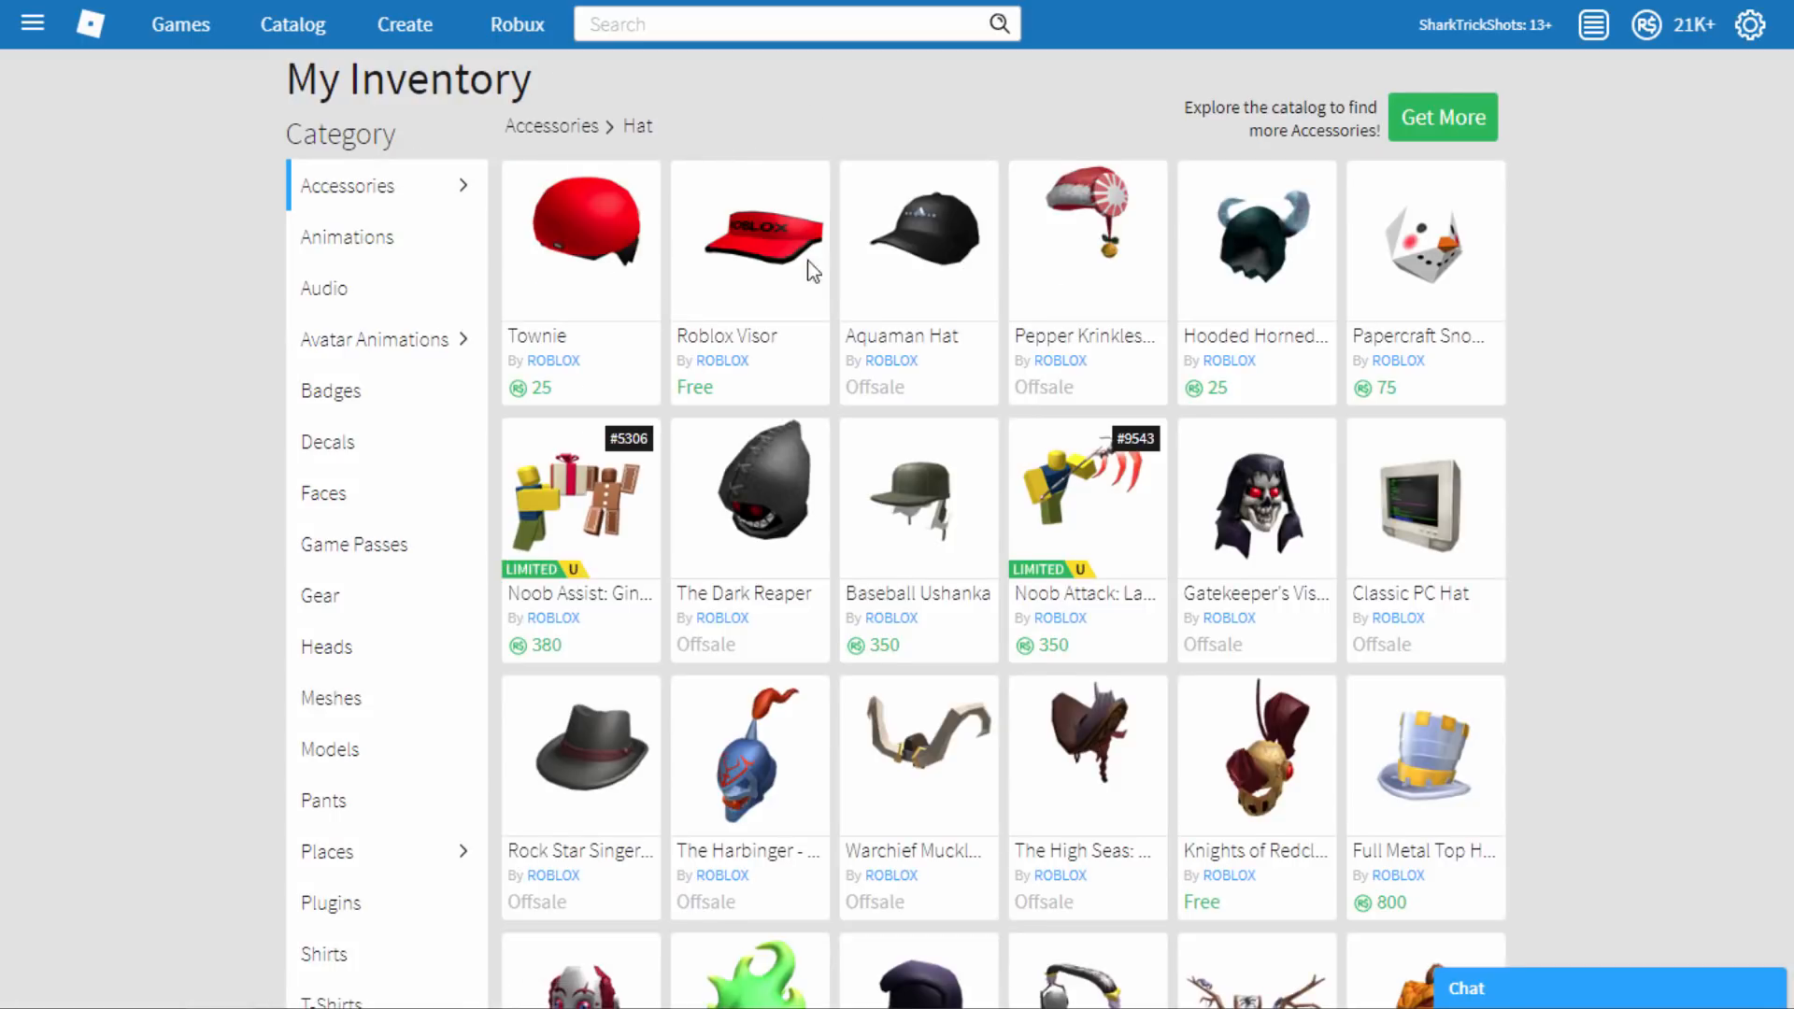
{"action": "mouse_move", "coordinate": [292, 24]}
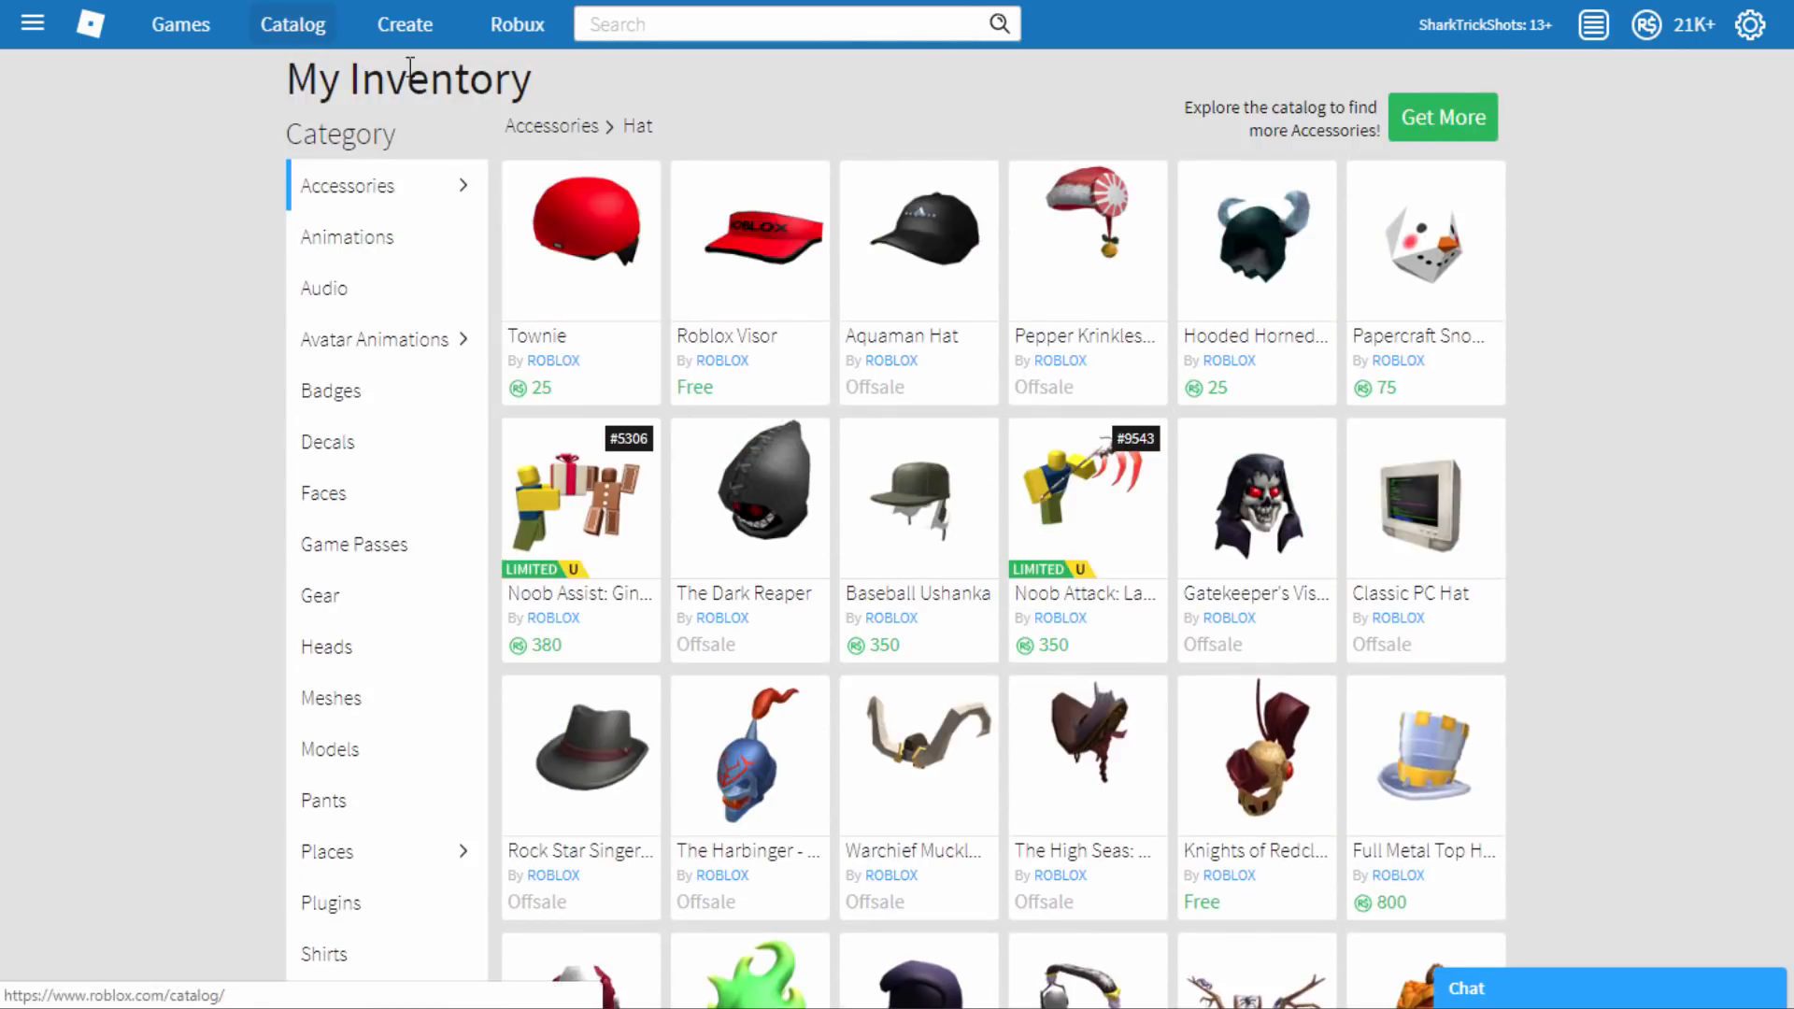
Search the avatar catalog for 'hard hat' to list Builders Club and Turbo Builders hard hats
{"action": "left_click", "coordinate": [291, 24]}
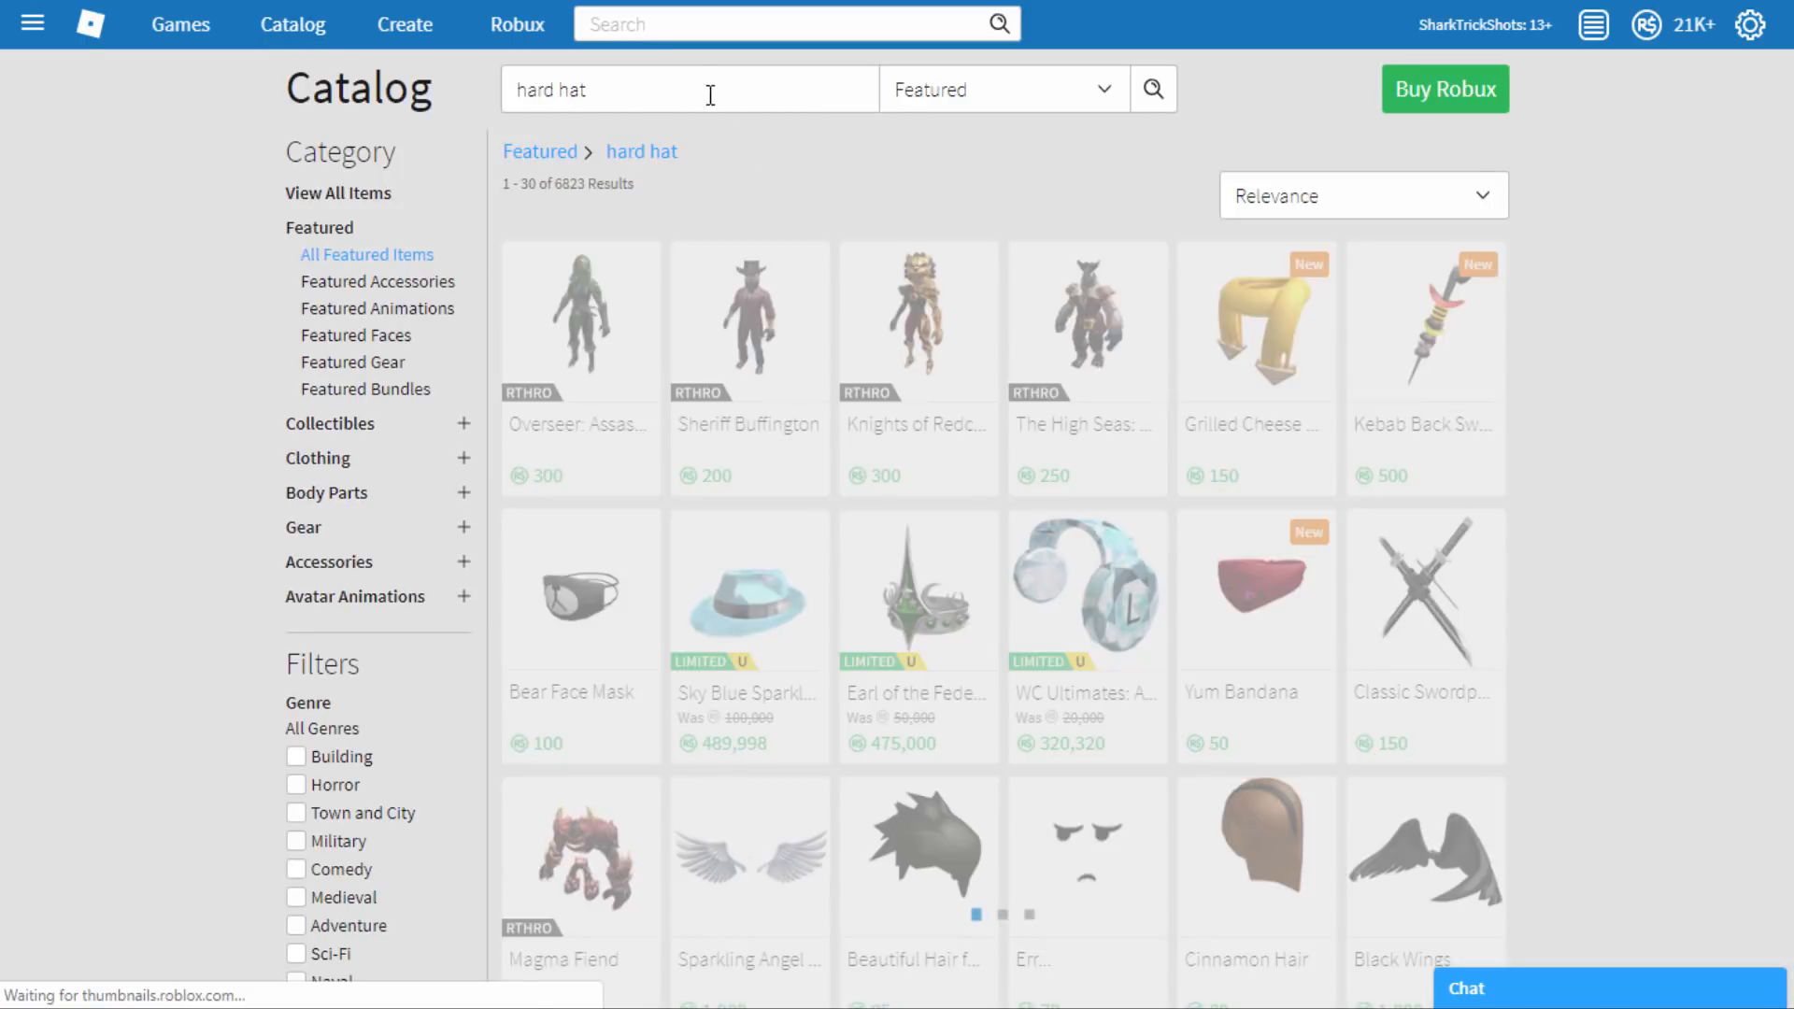
{"action": "scroll", "scroll_direction": "down", "scroll_amount": 3}
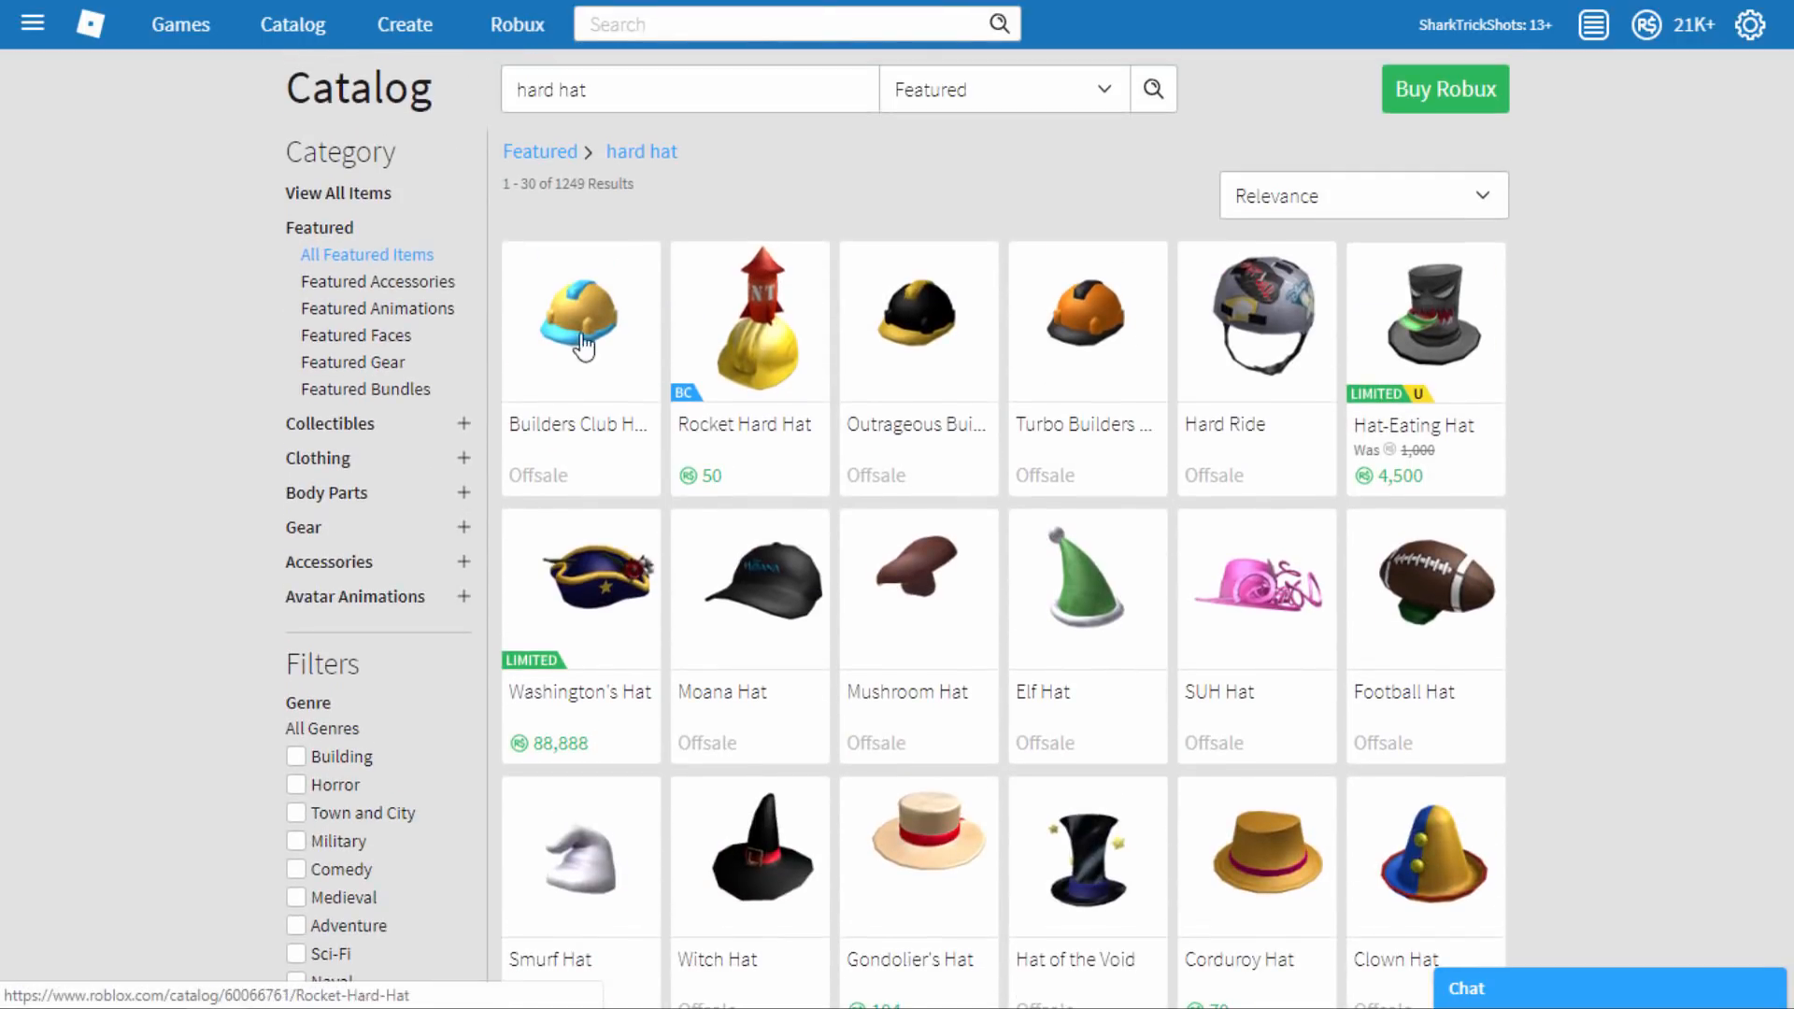
{"action": "left_click", "coordinate": [580, 323]}
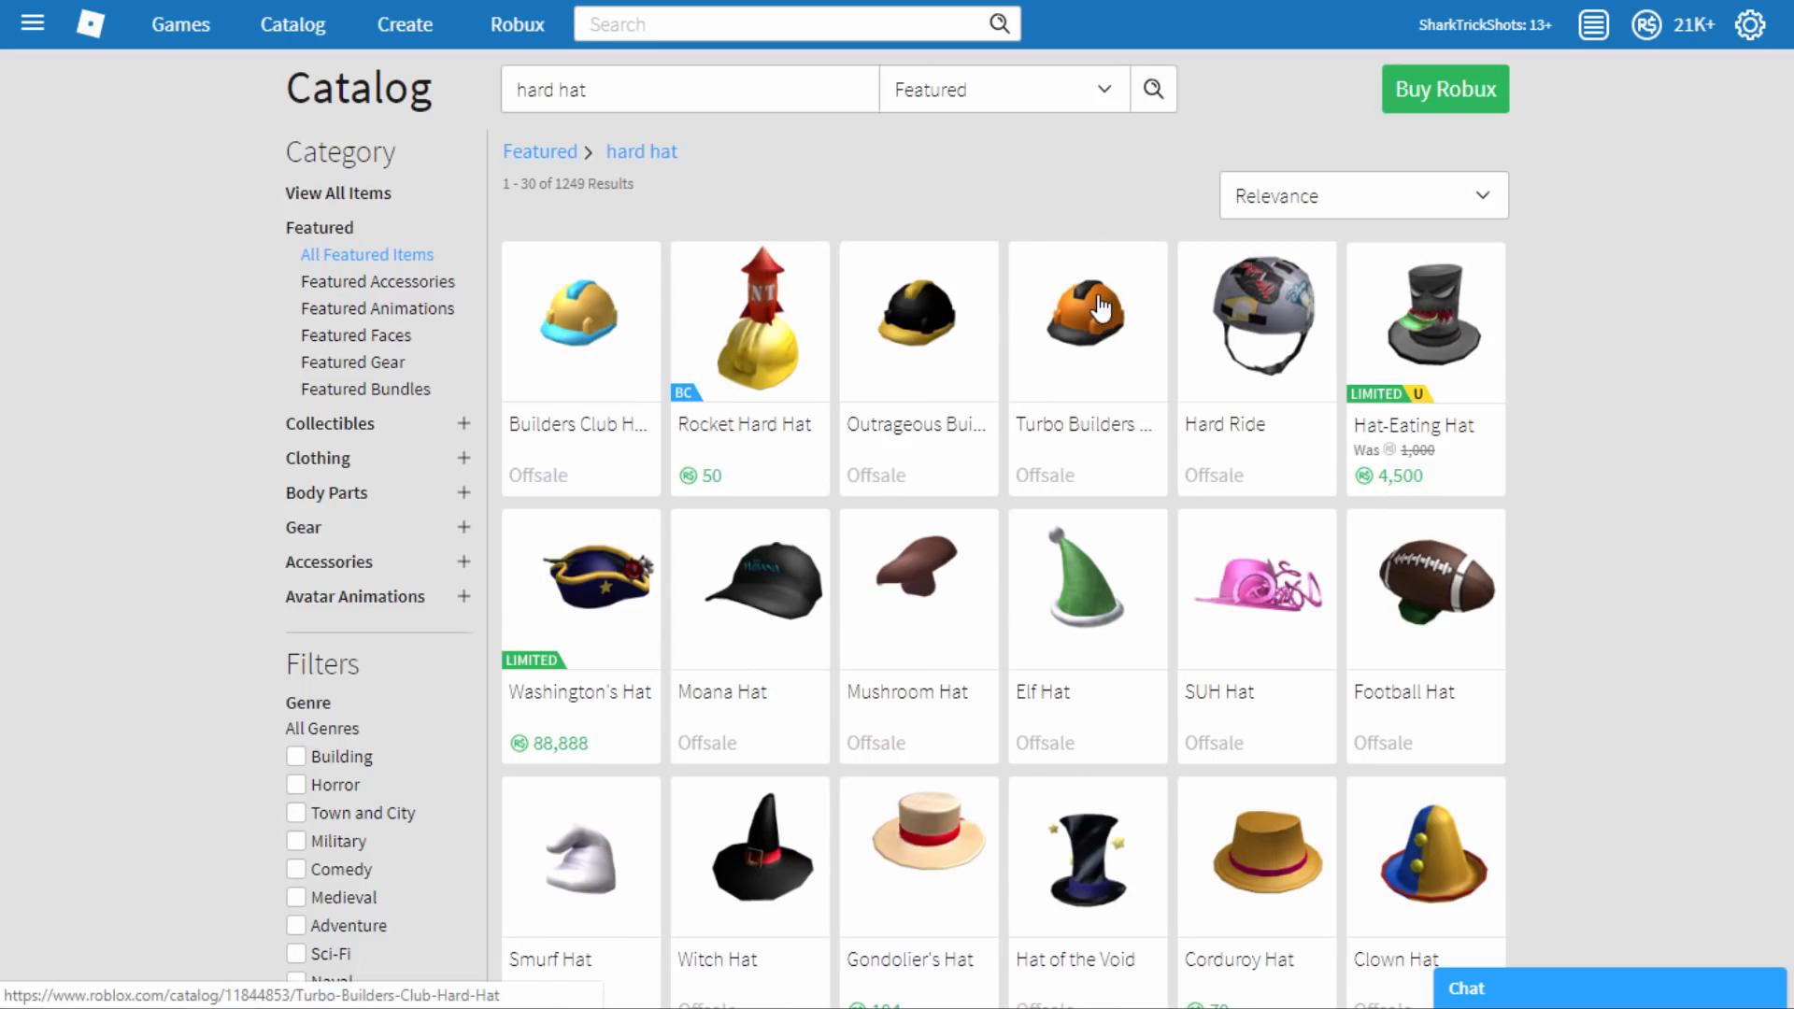
Wear the Turbo Builders Club Hard Hat from its item page
{"action": "left_click", "coordinate": [1085, 321]}
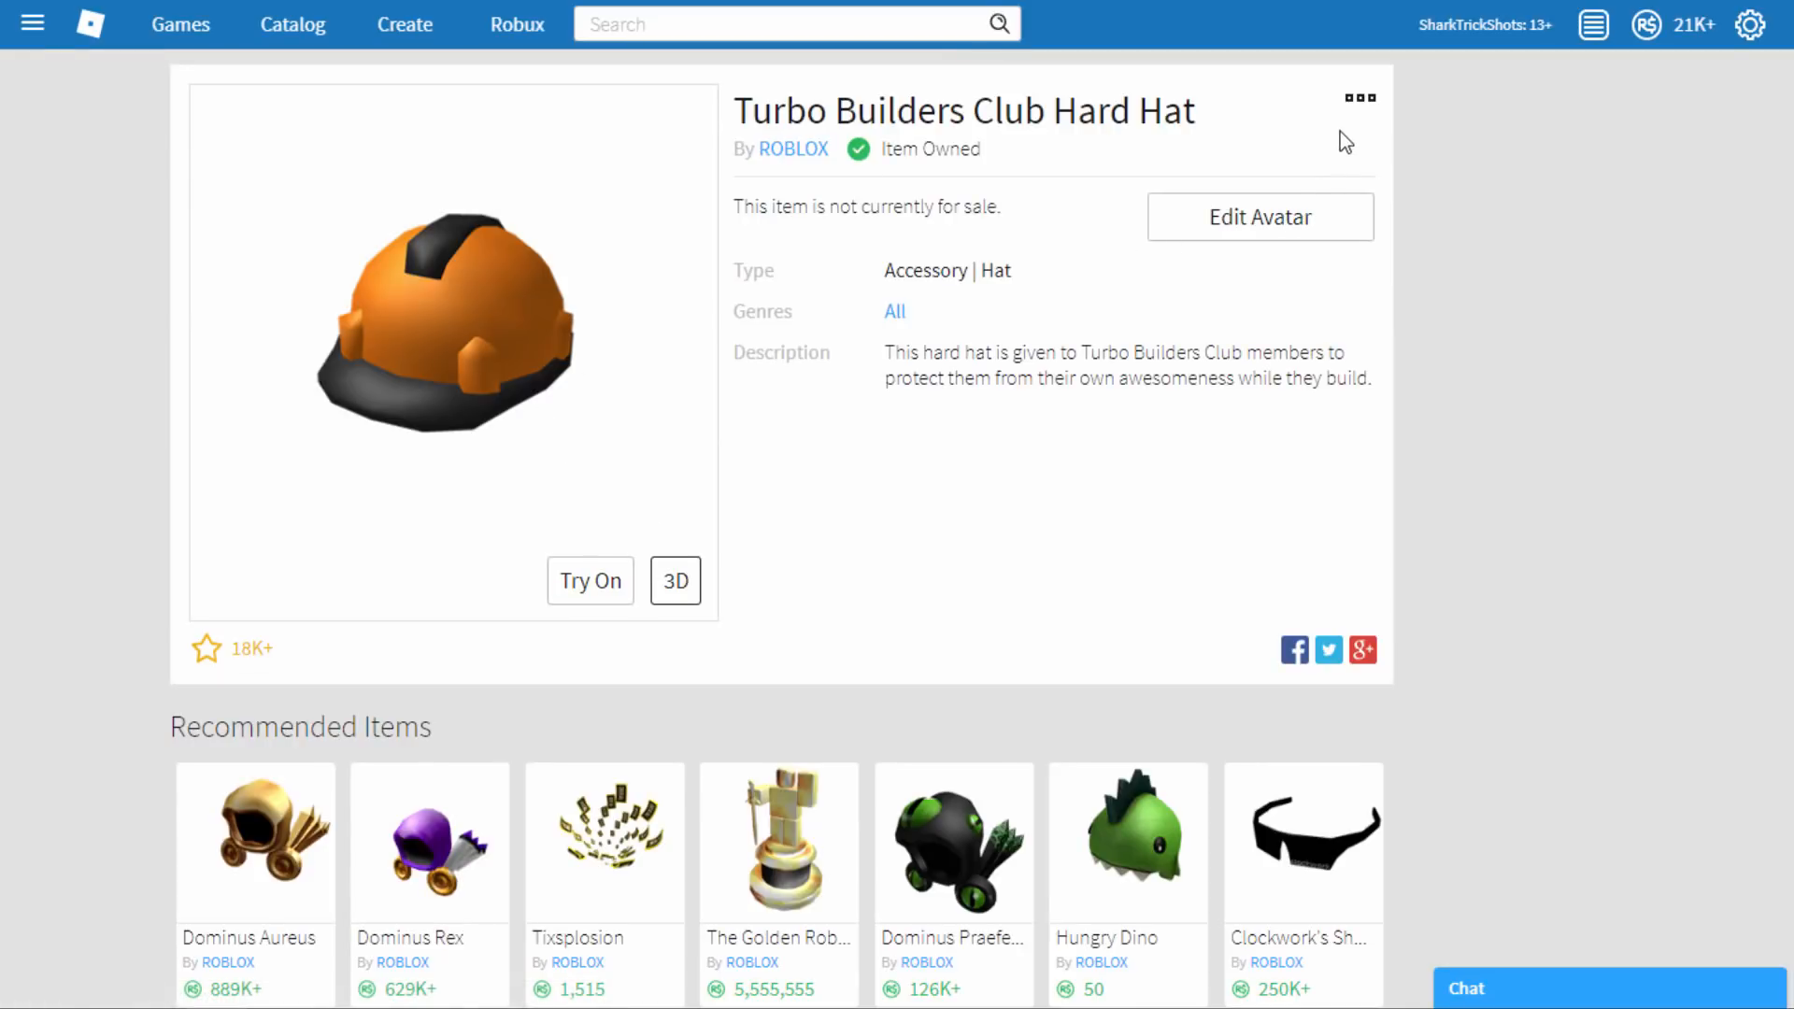
{"action": "mouse_move", "coordinate": [1034, 239]}
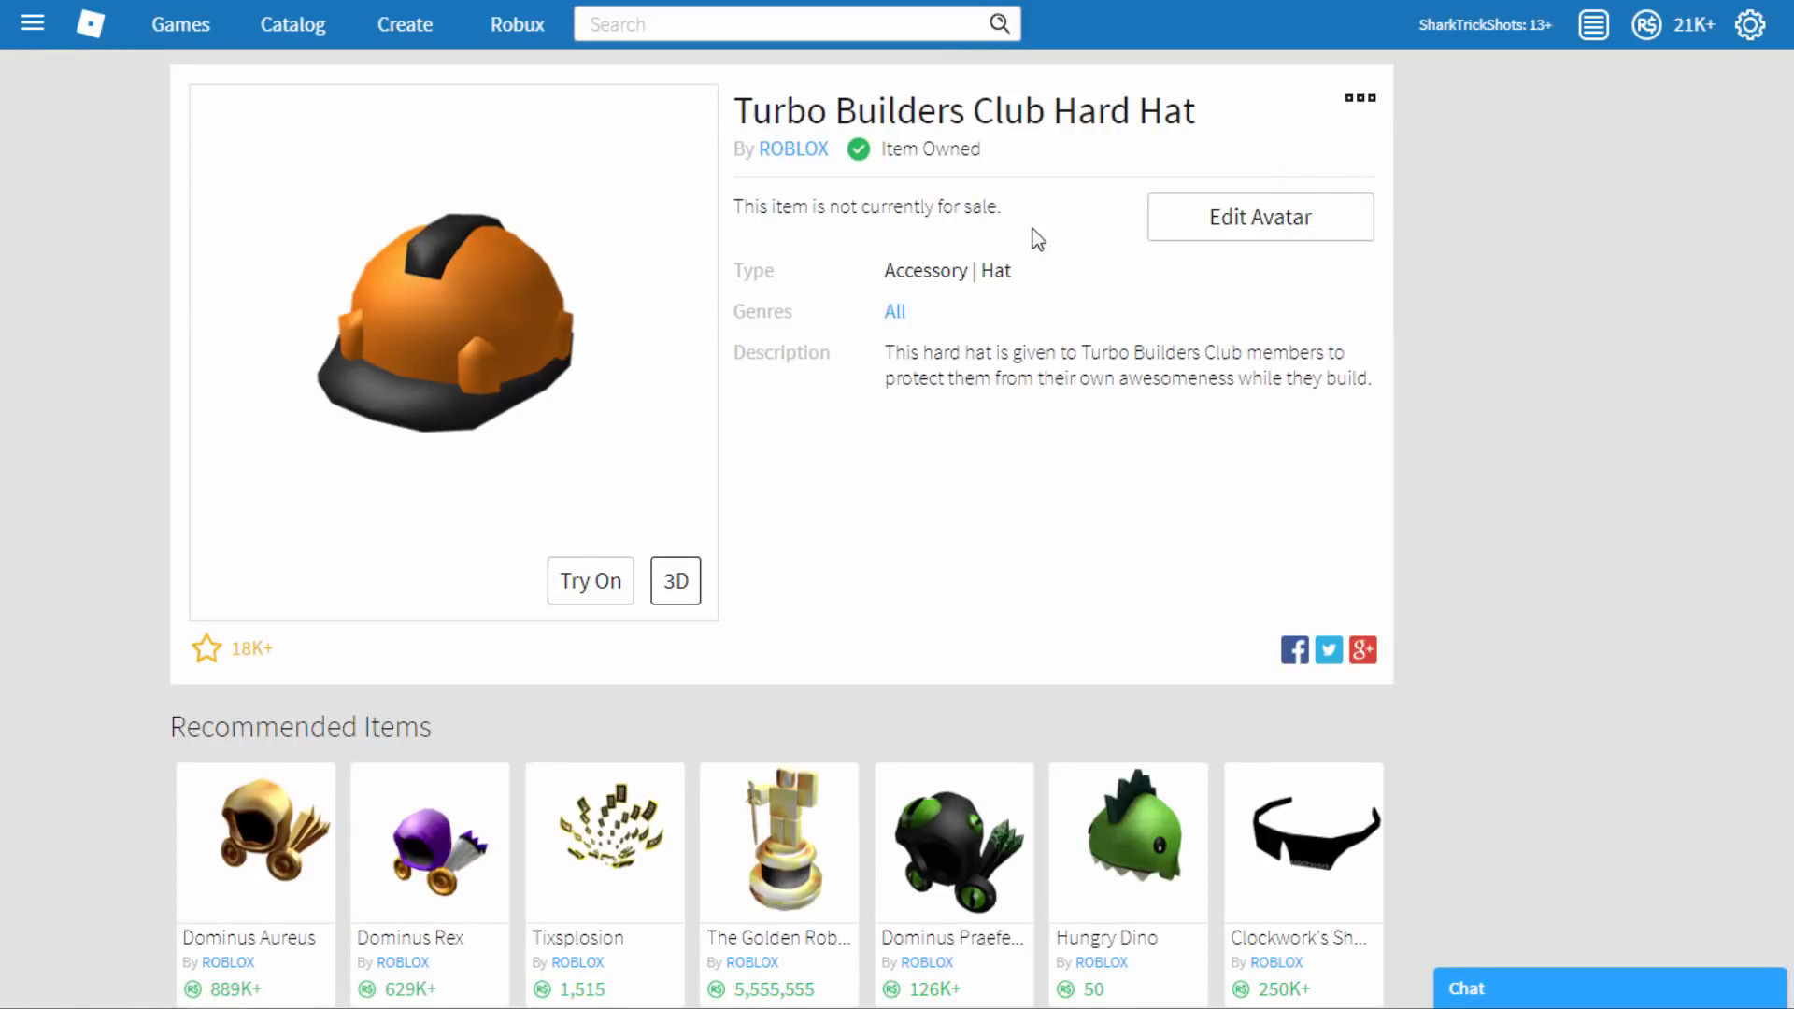
{"action": "left_click", "coordinate": [1259, 217]}
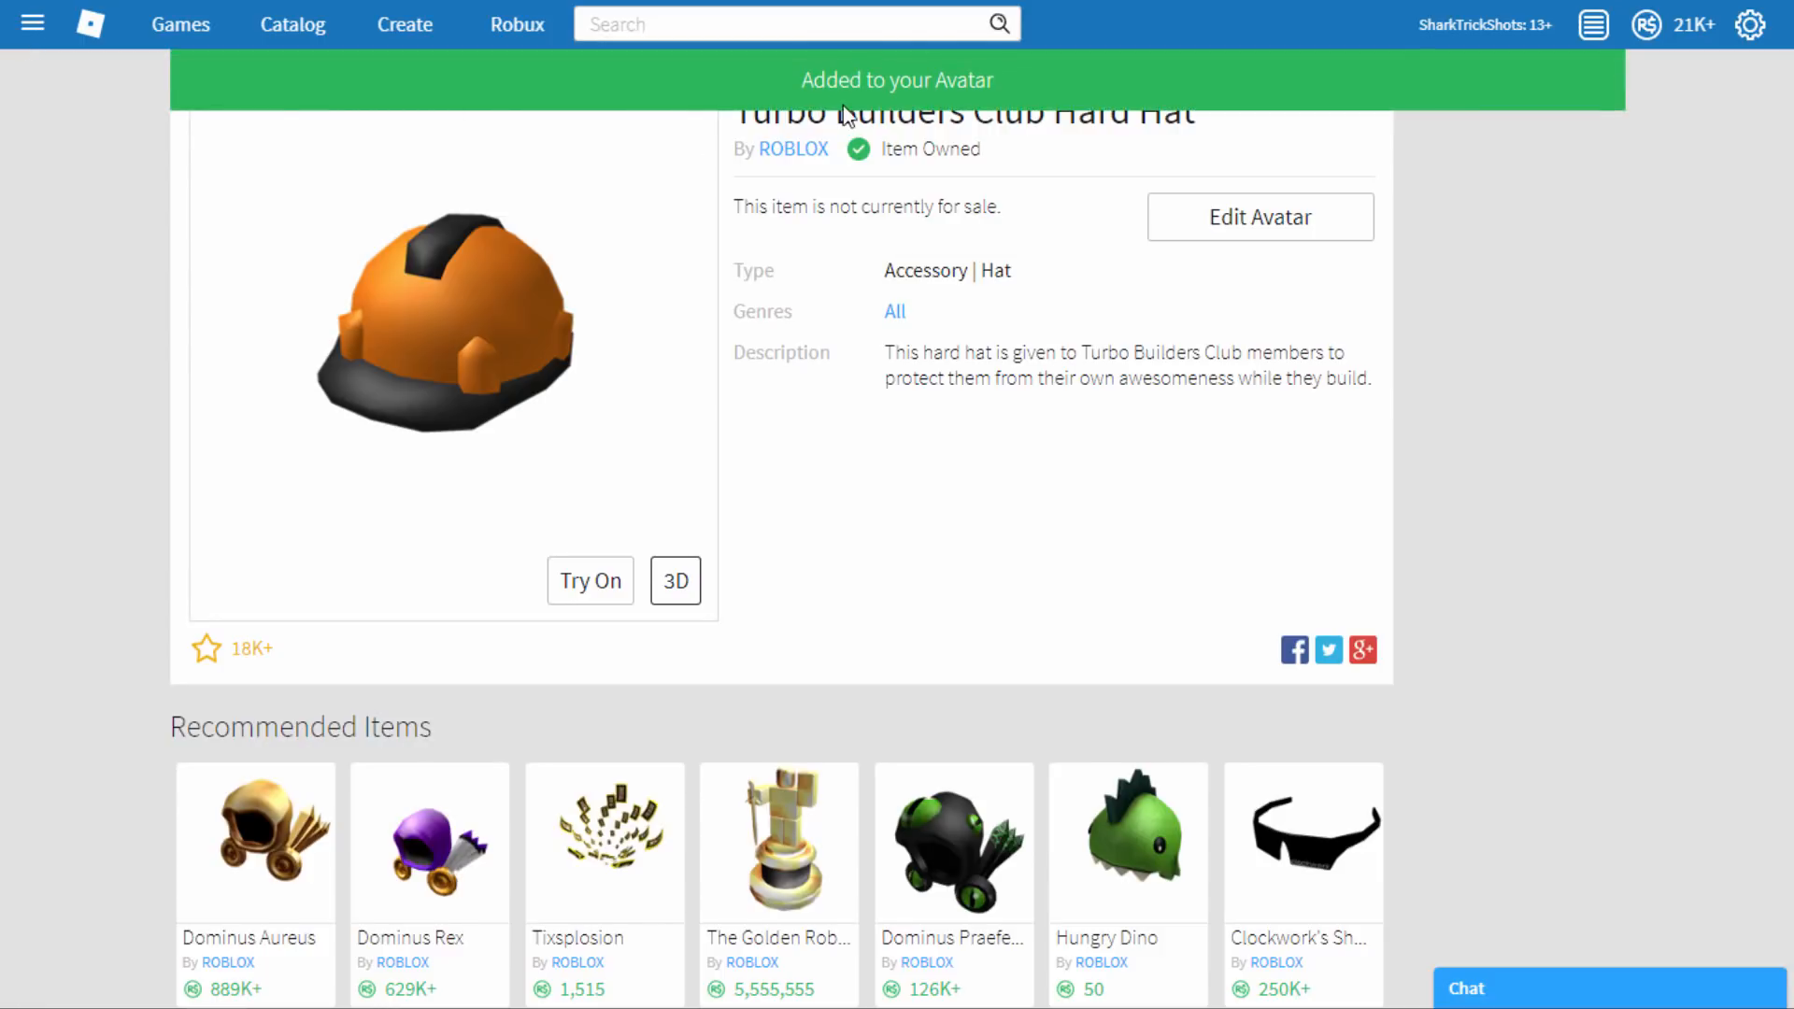
{"action": "left_click", "coordinate": [31, 22]}
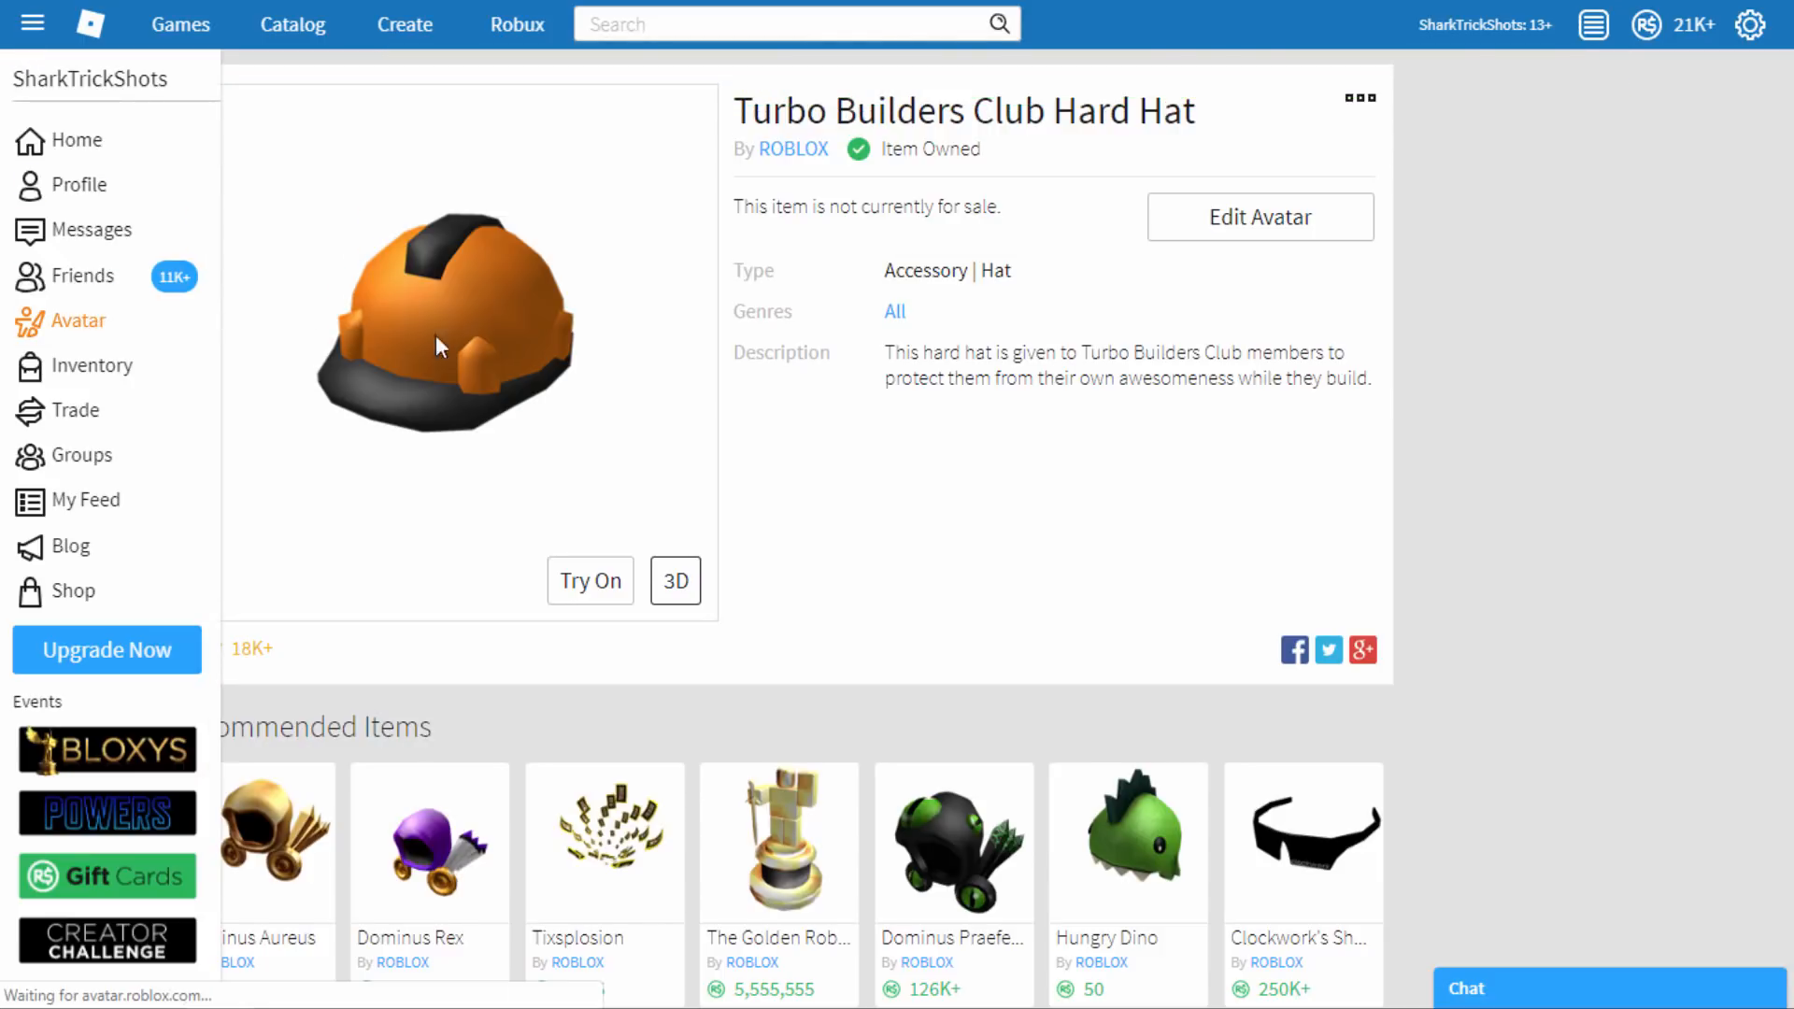
Show the Avatar Editor with the orange Turbo Builders Club hard hat equipped
{"action": "left_click", "coordinate": [1259, 218]}
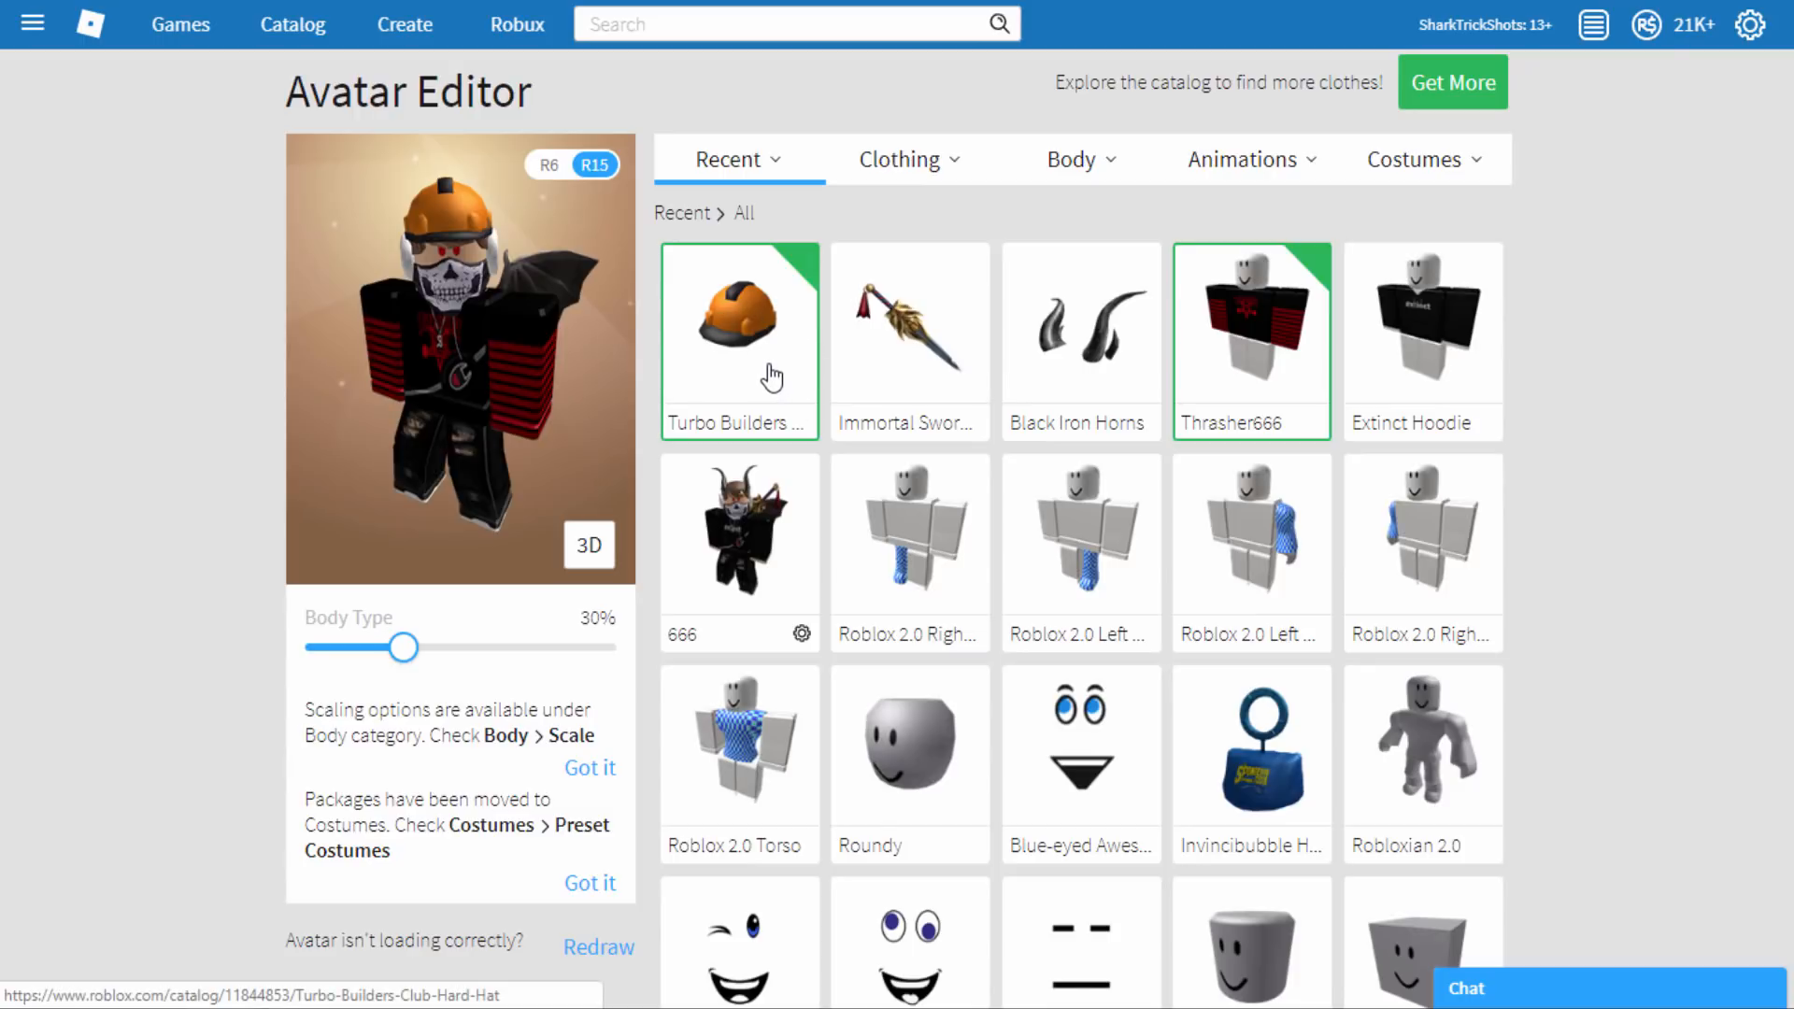
{"action": "mouse_move", "coordinate": [774, 330]}
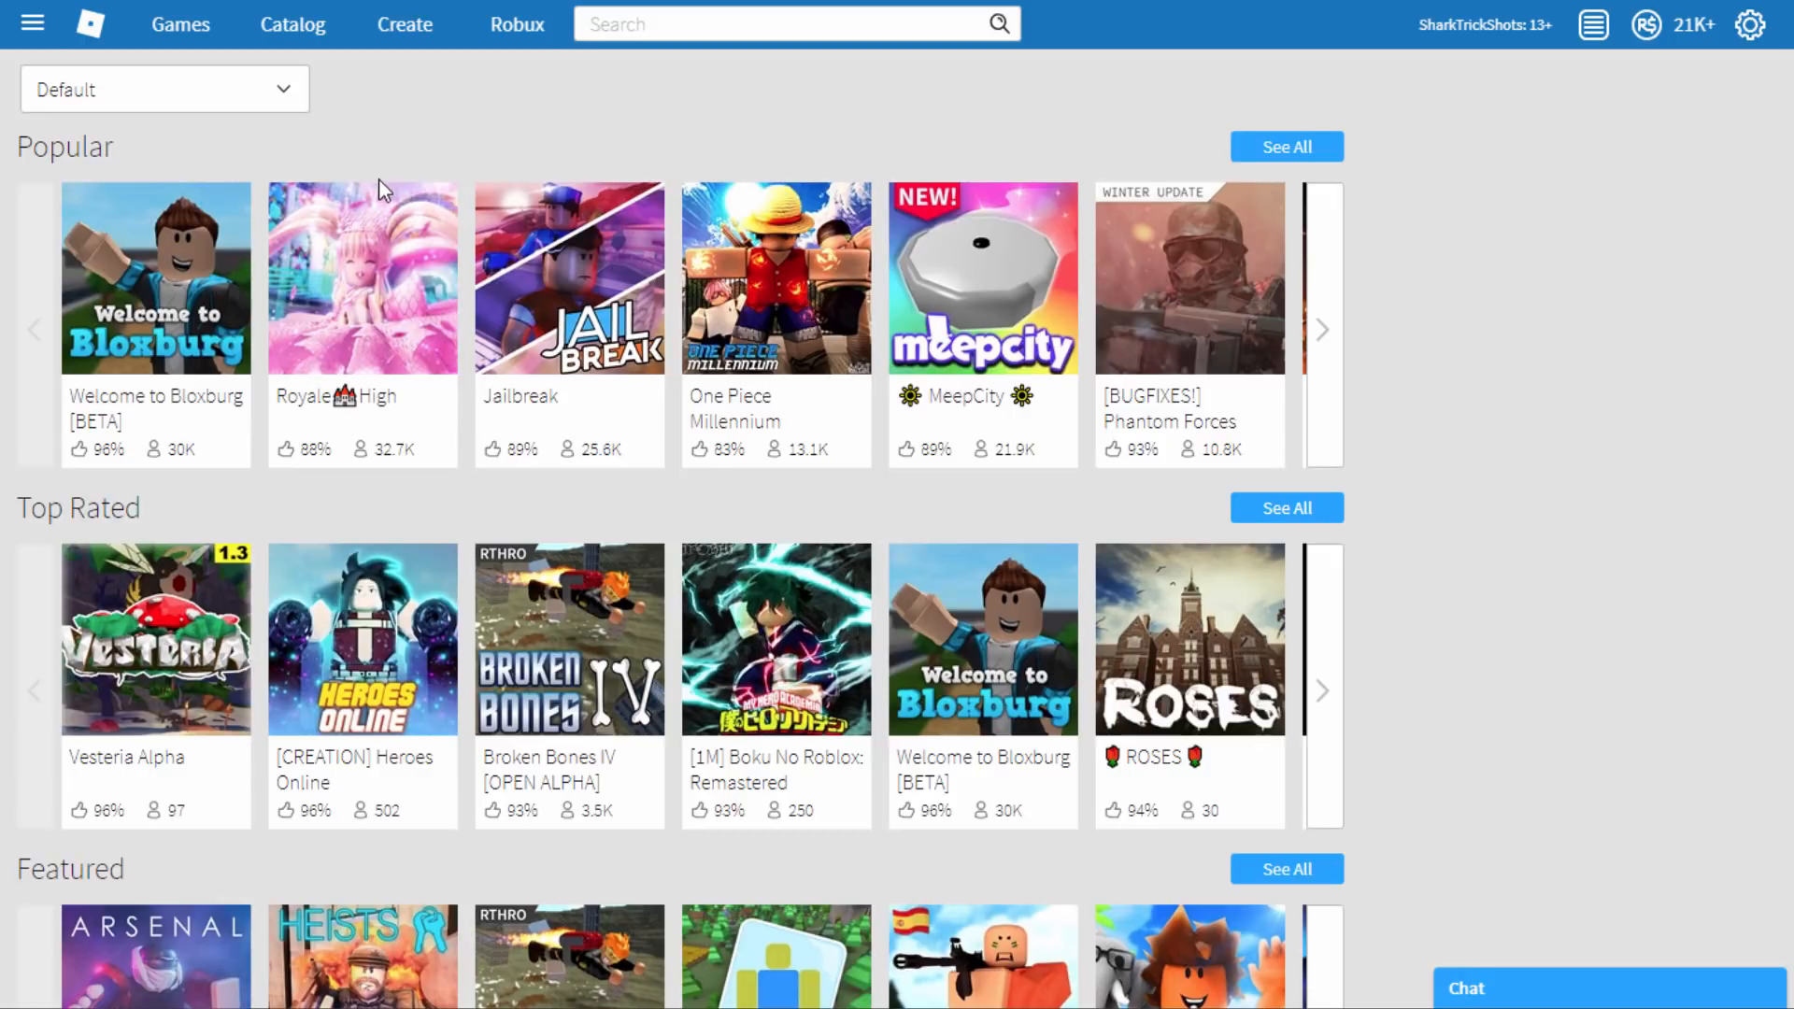
{"action": "mouse_move", "coordinate": [569, 279]}
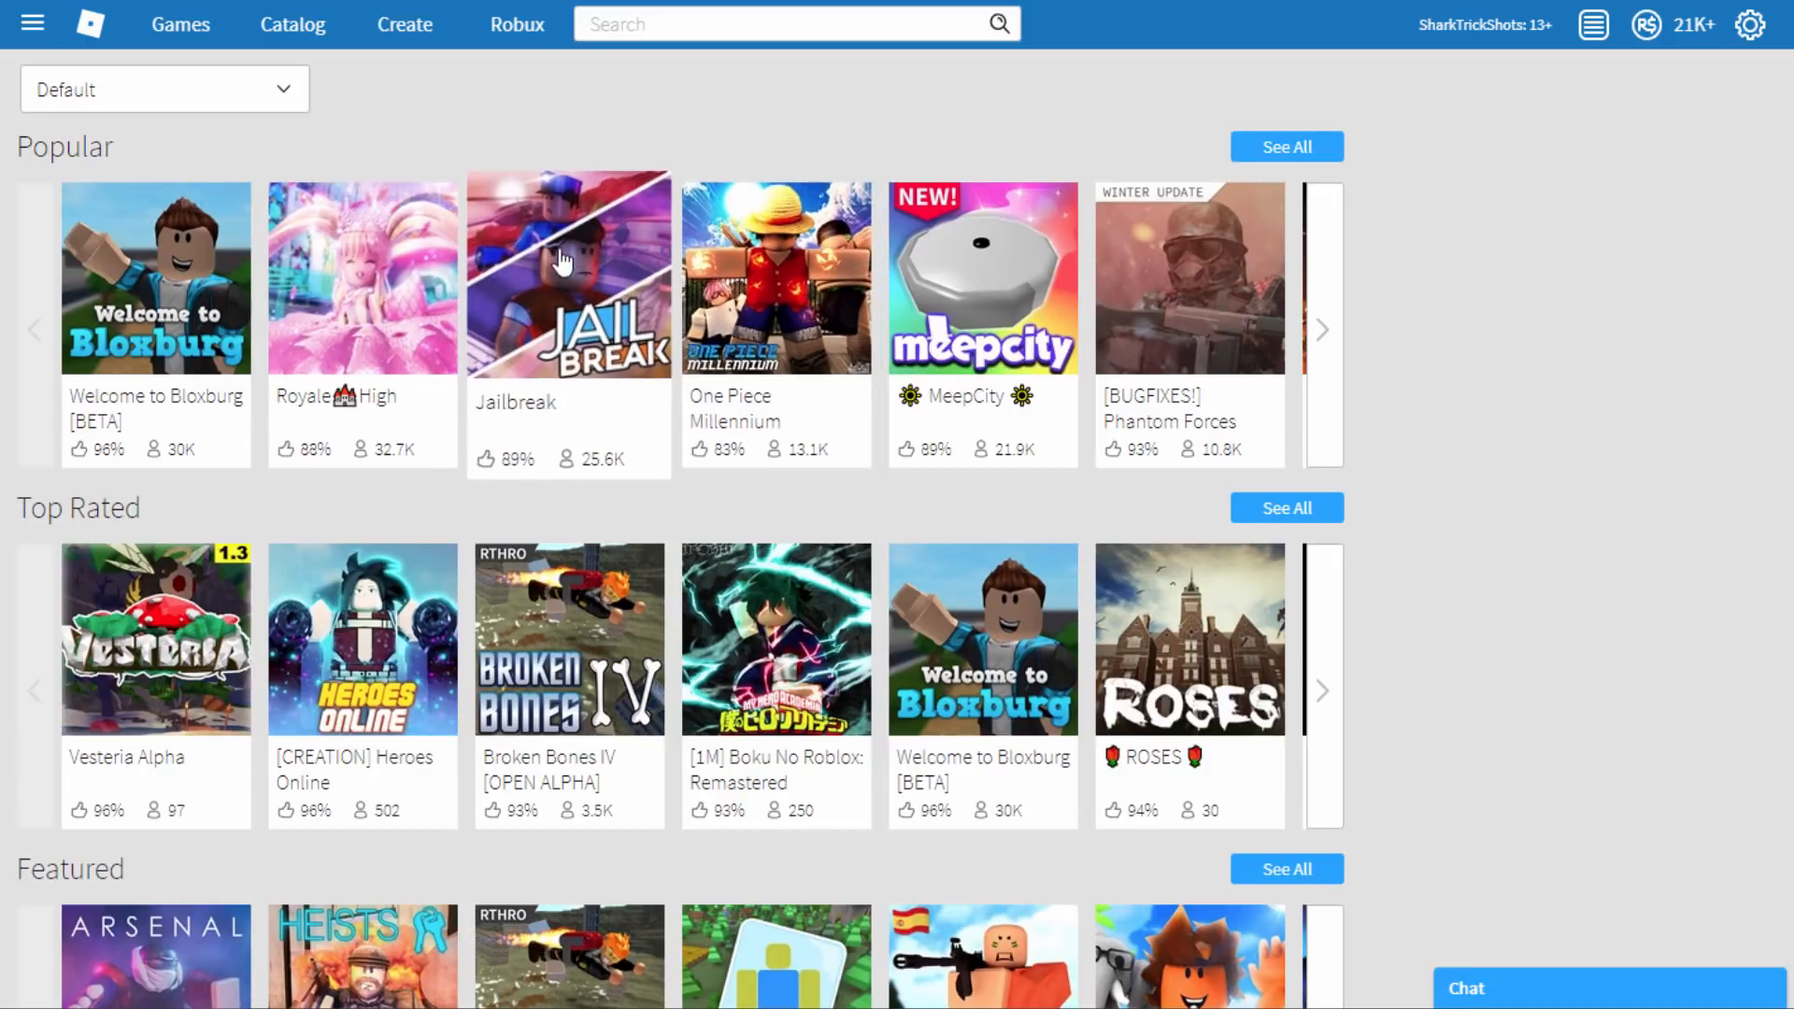
Launch Jailbreak from its game page
{"action": "left_click", "coordinate": [569, 277]}
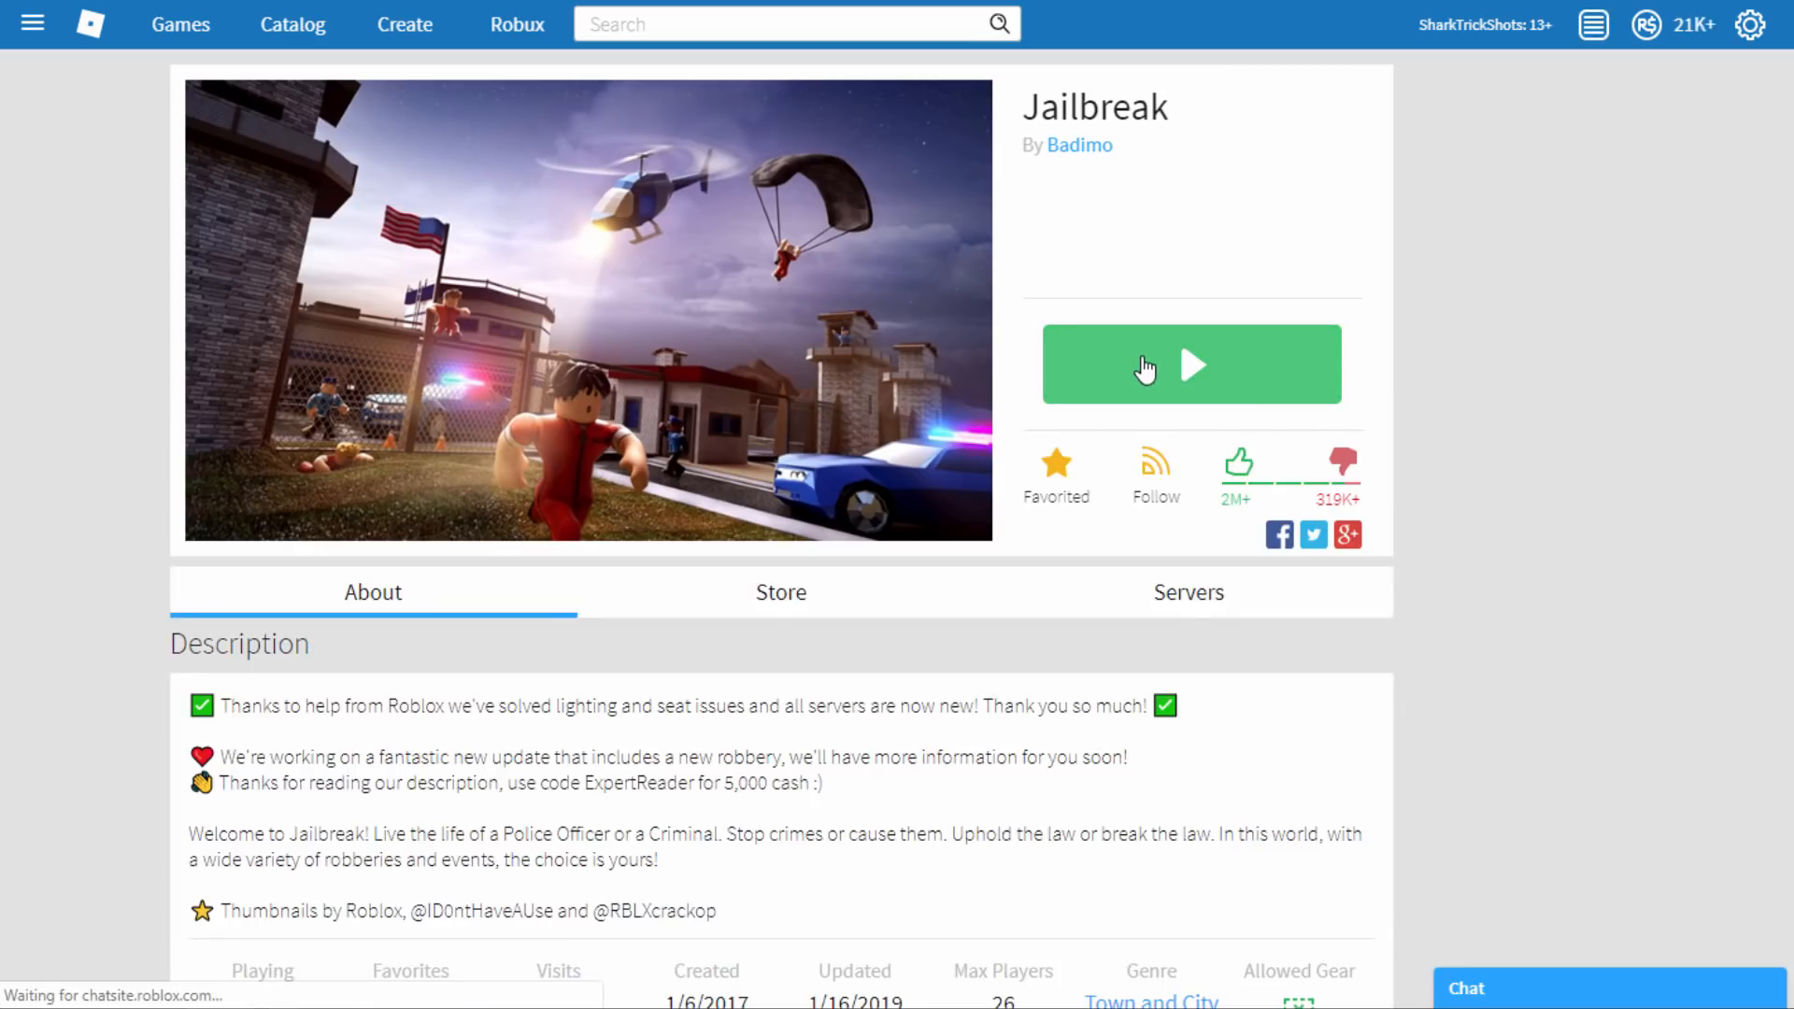
{"action": "left_click", "coordinate": [1190, 363]}
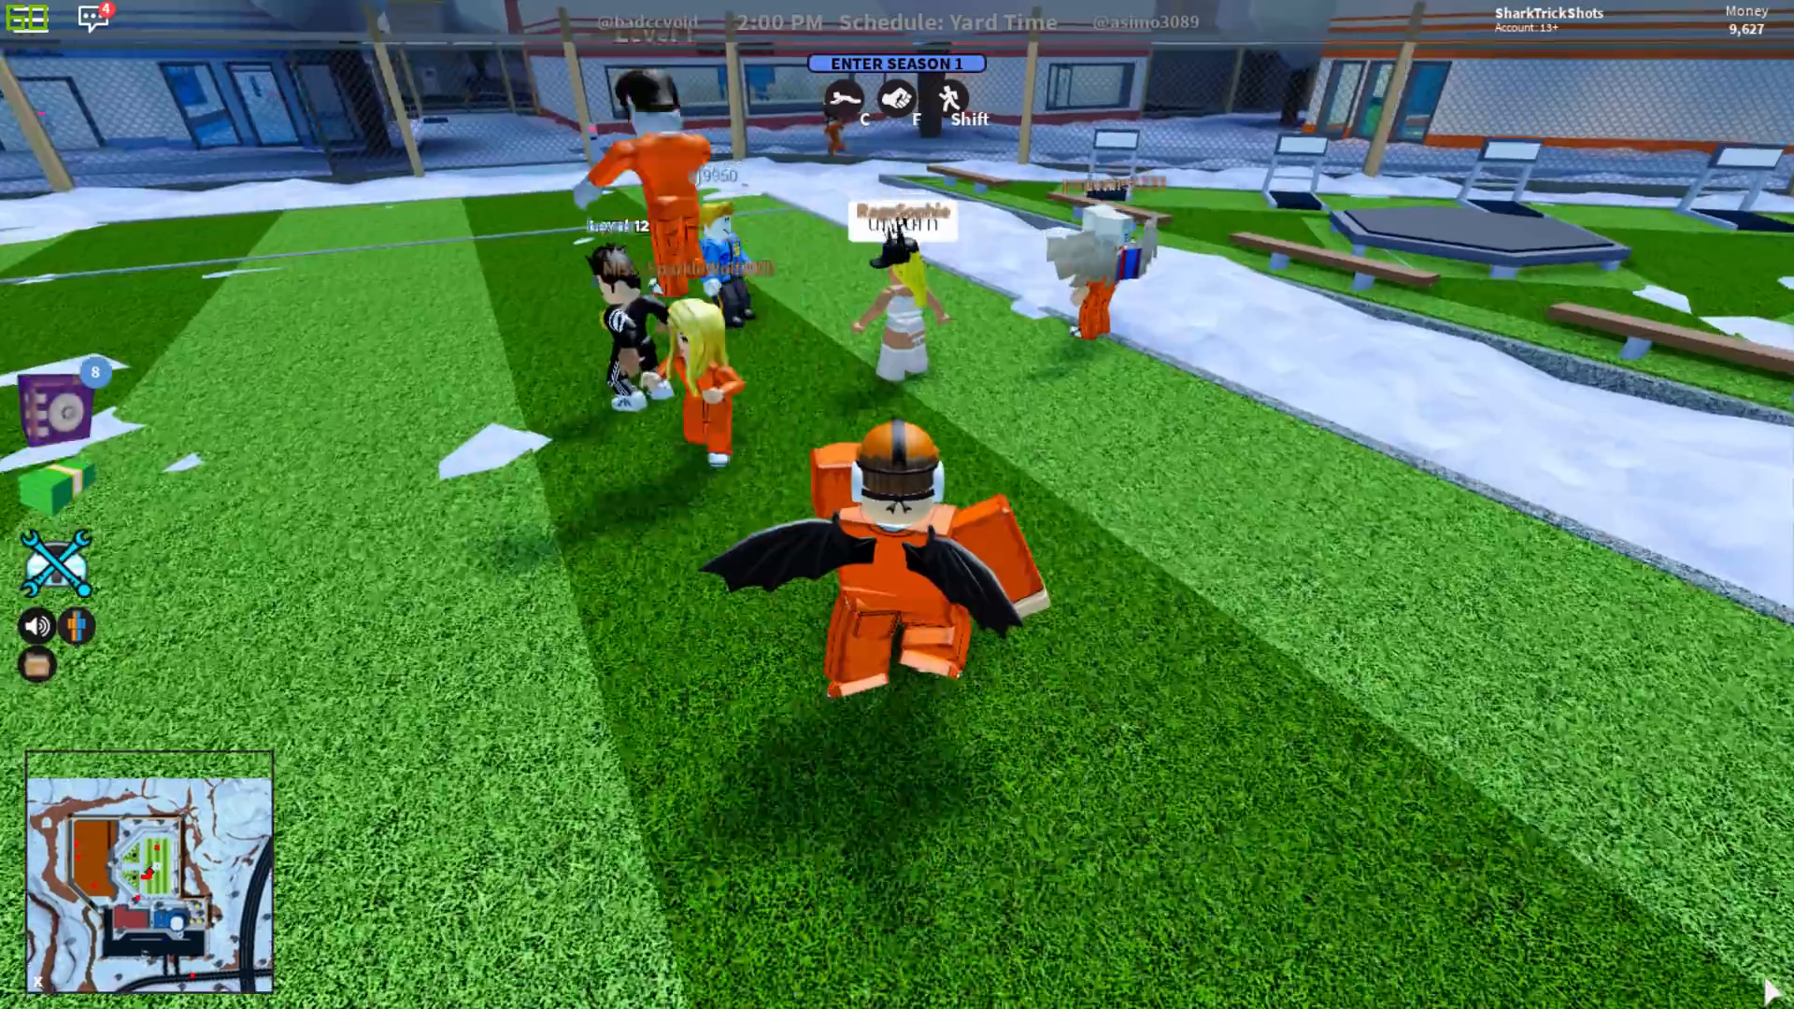
Play Jailbreak in the prison yard wearing the orange hard hat
{"action": "key", "text": "tab"}
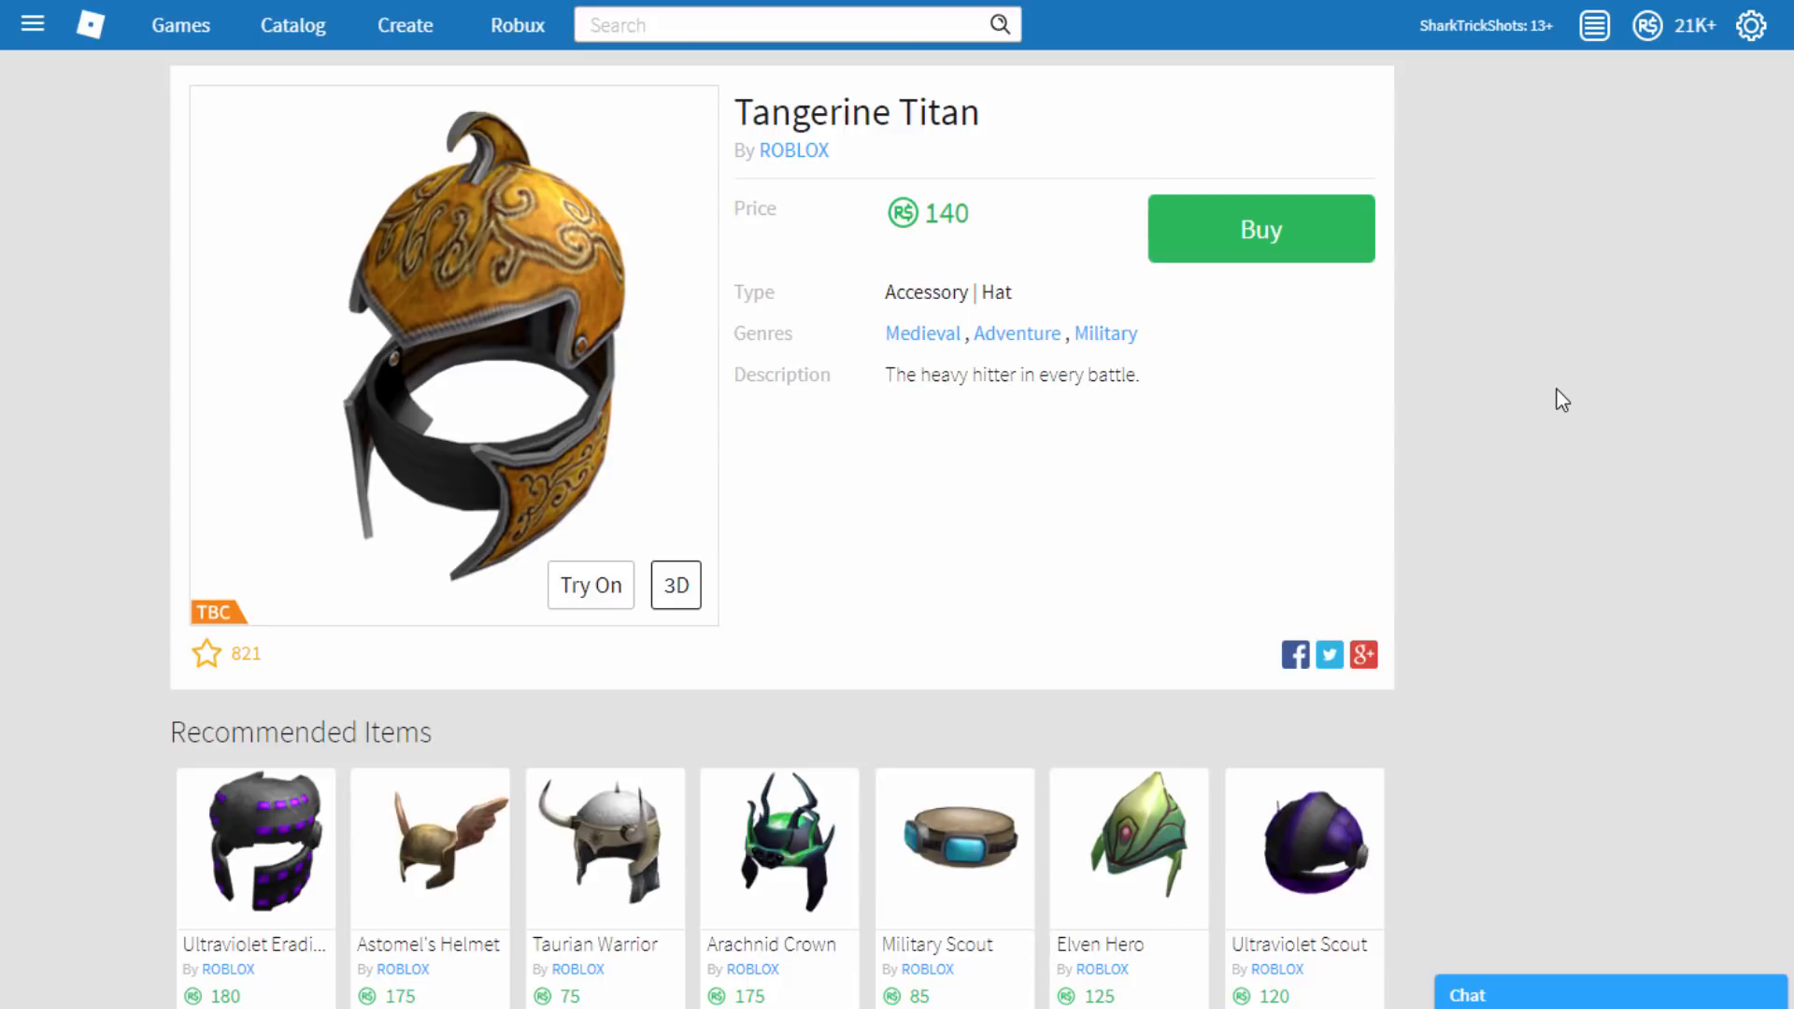
{"action": "mouse_move", "coordinate": [464, 513]}
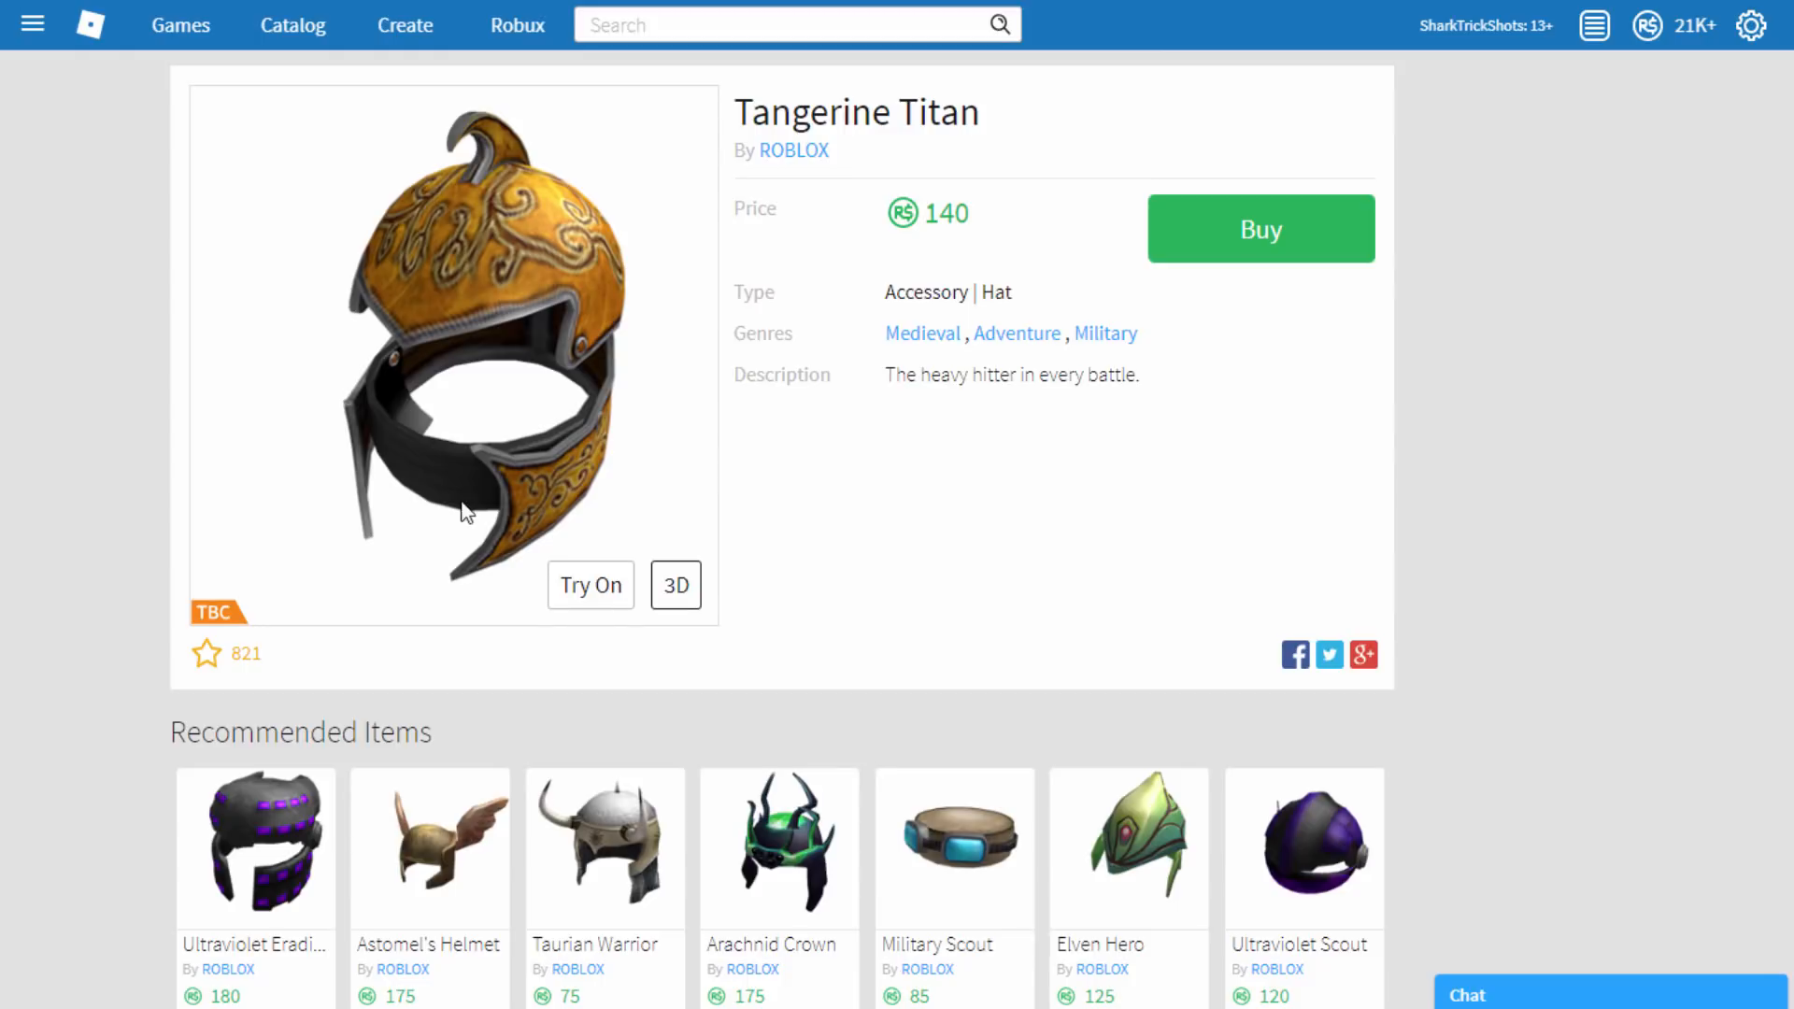
{"action": "mouse_move", "coordinate": [218, 612]}
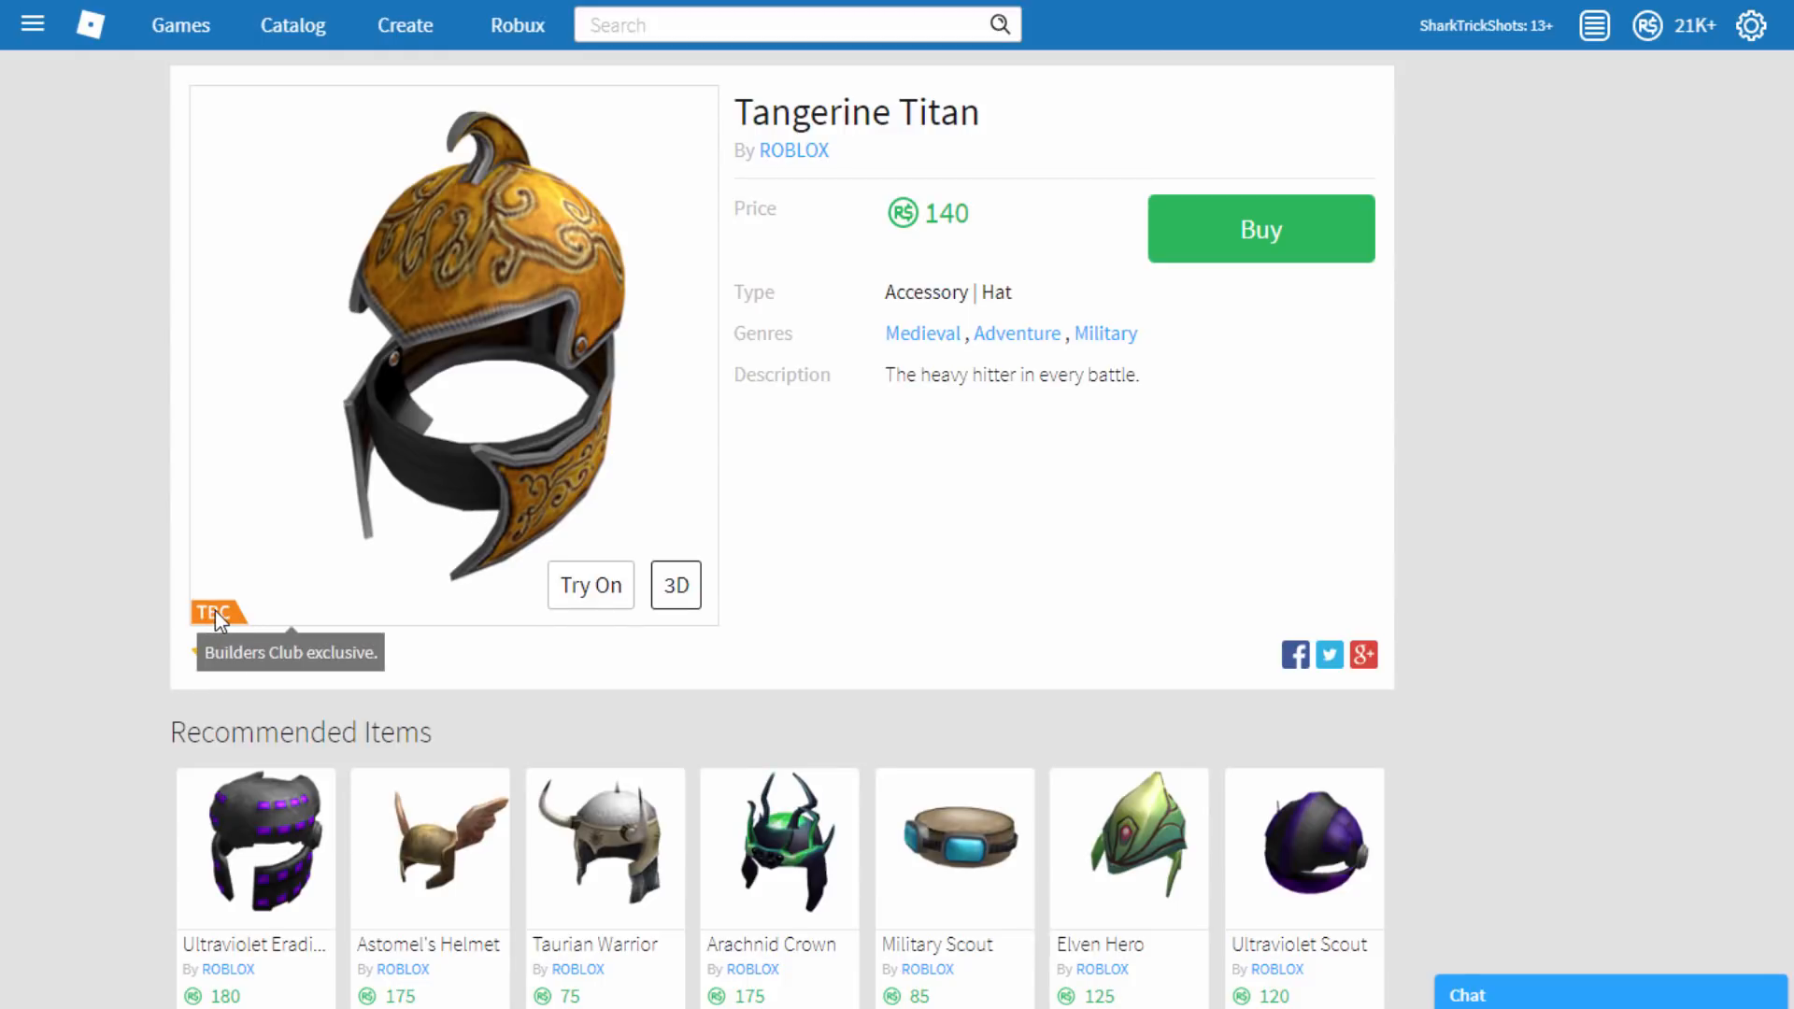
{"action": "left_click", "coordinate": [1259, 228]}
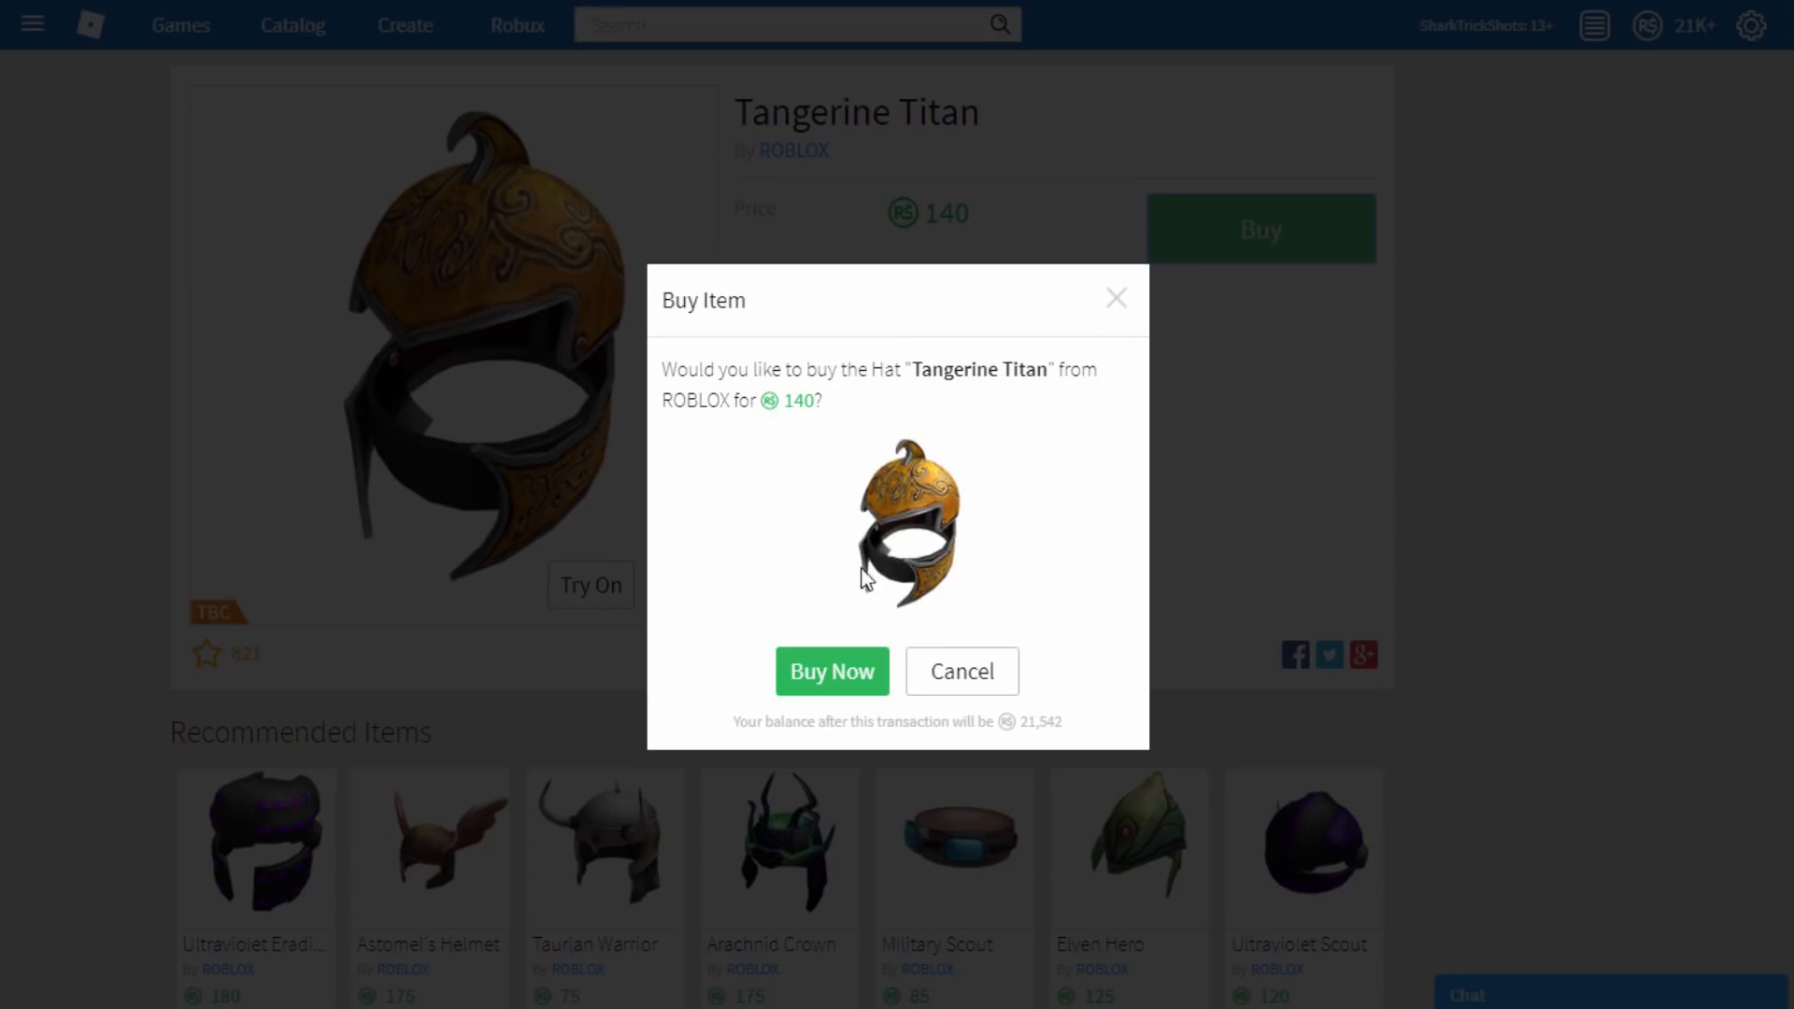
{"action": "left_click", "coordinate": [831, 672]}
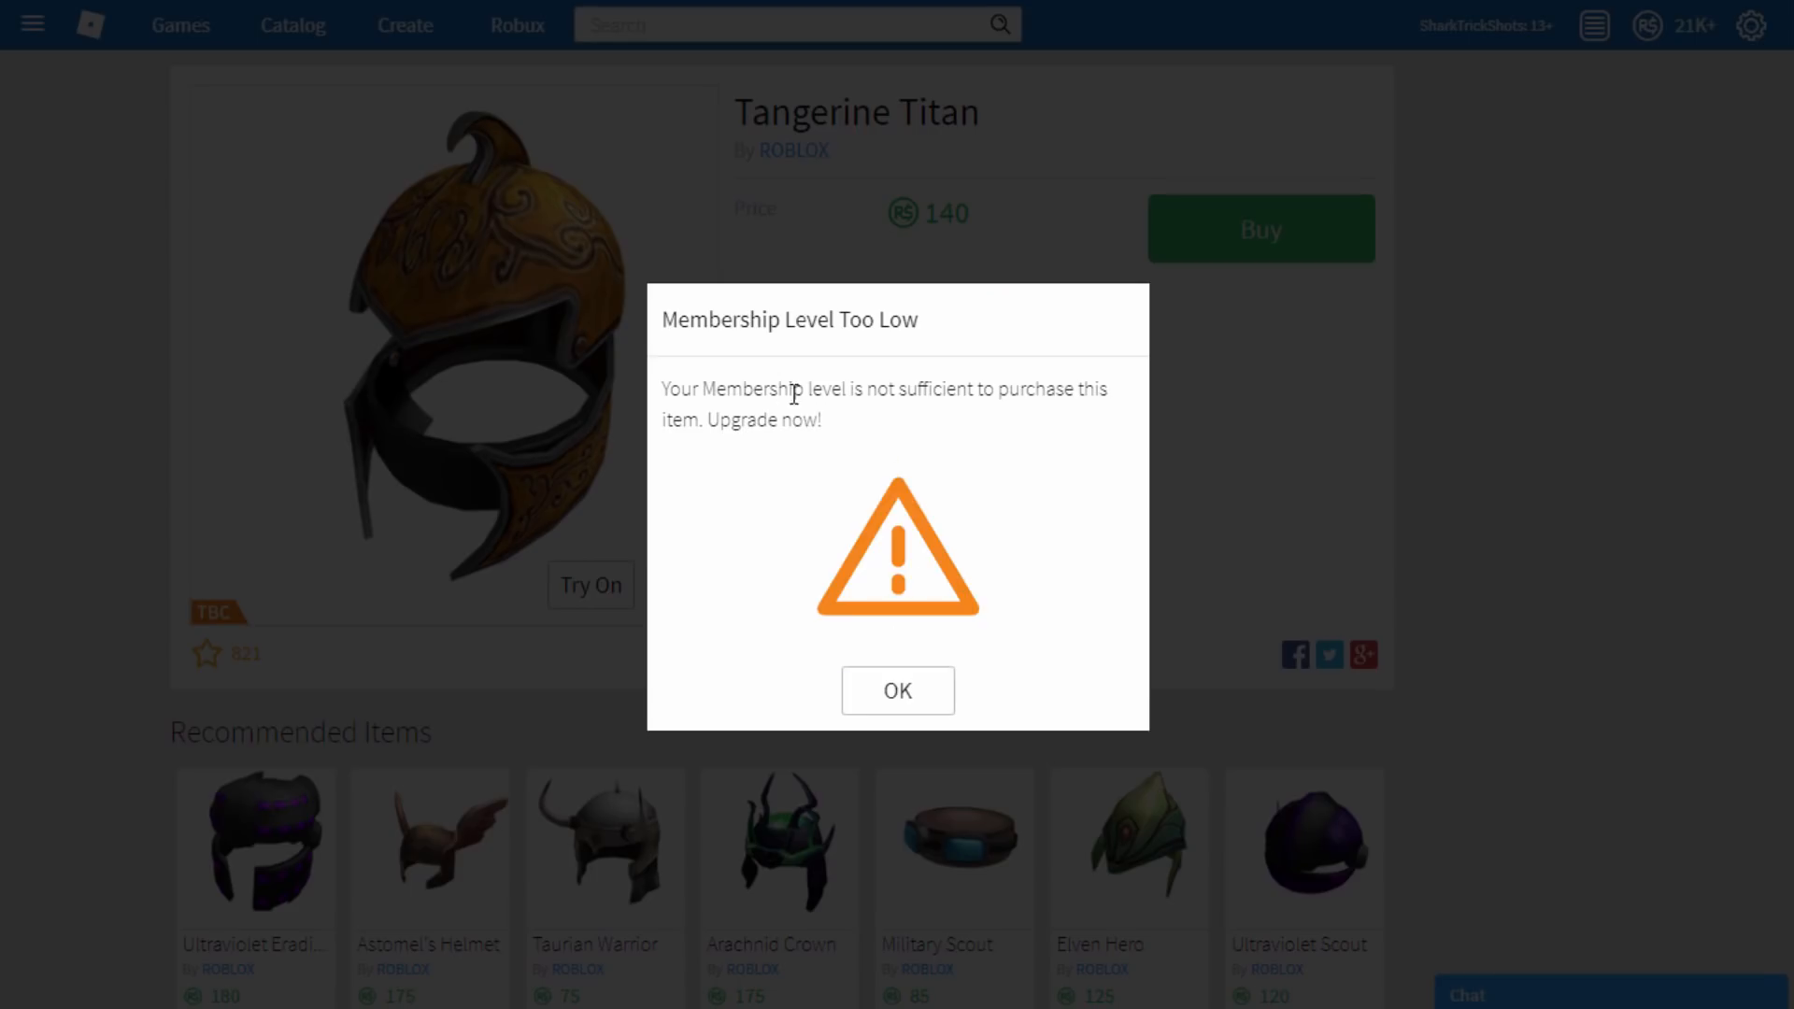
{"action": "left_click", "coordinate": [897, 690]}
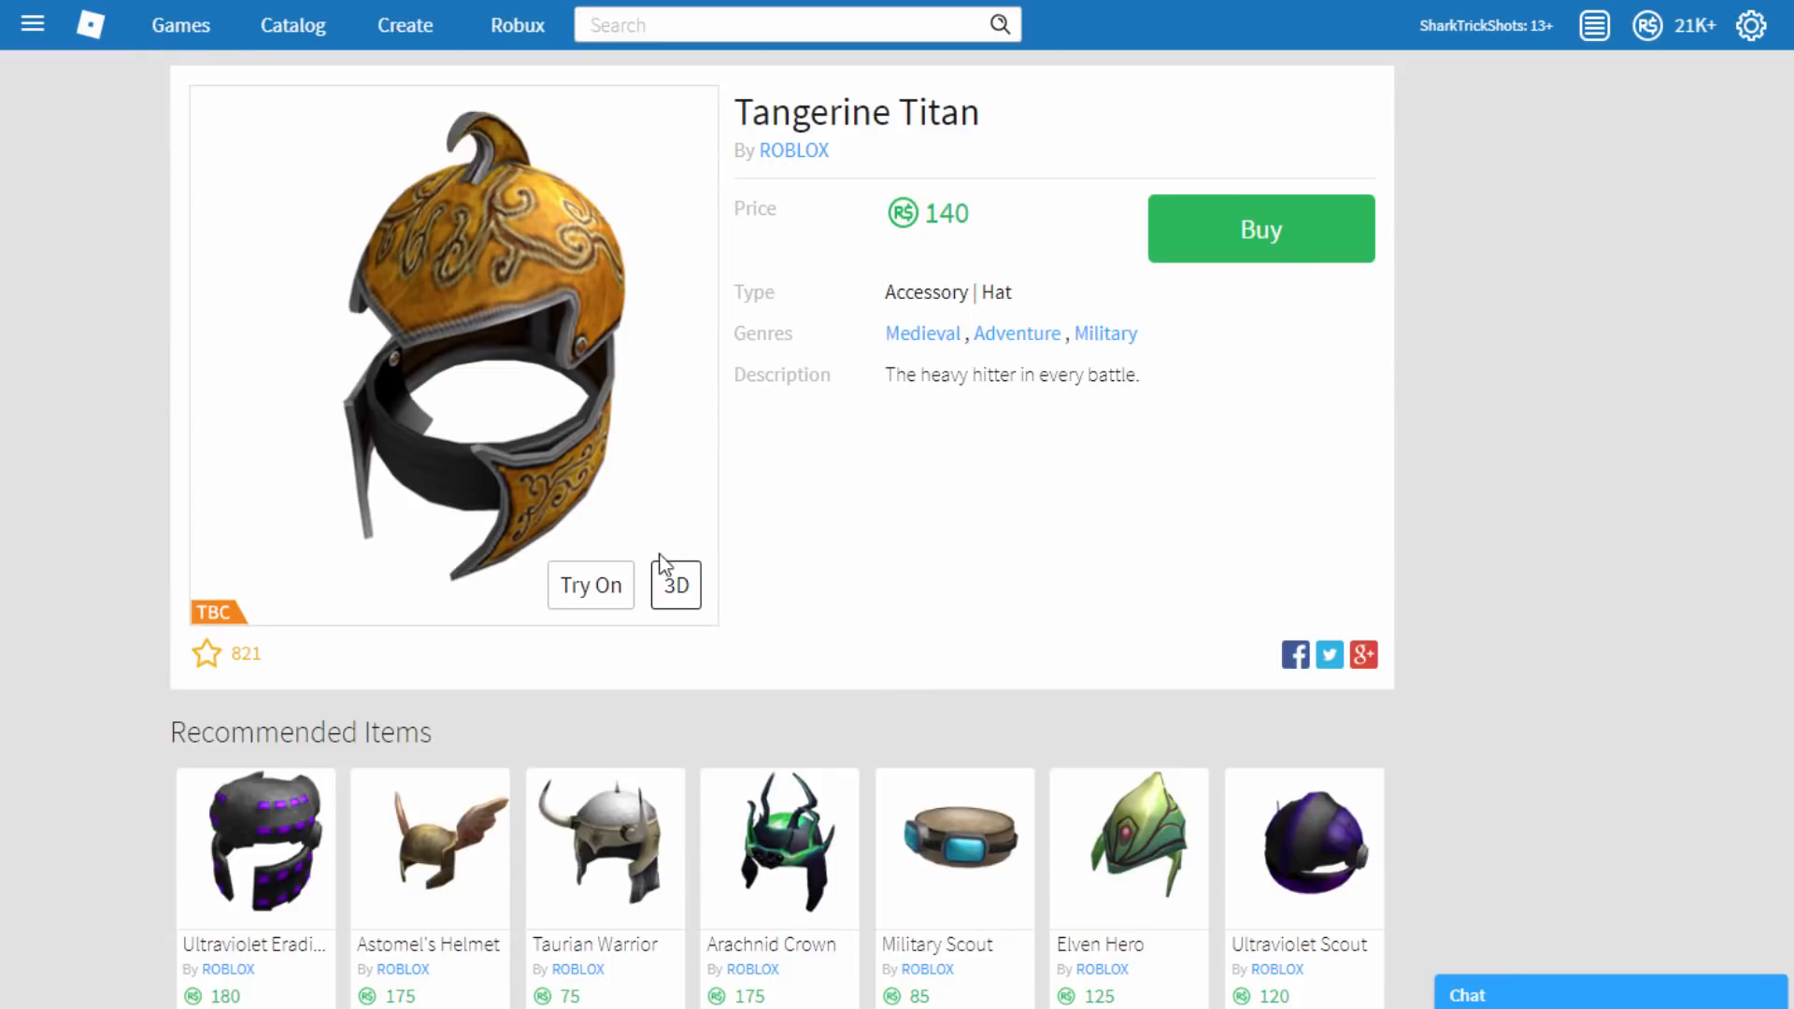
{"action": "left_click", "coordinate": [30, 24]}
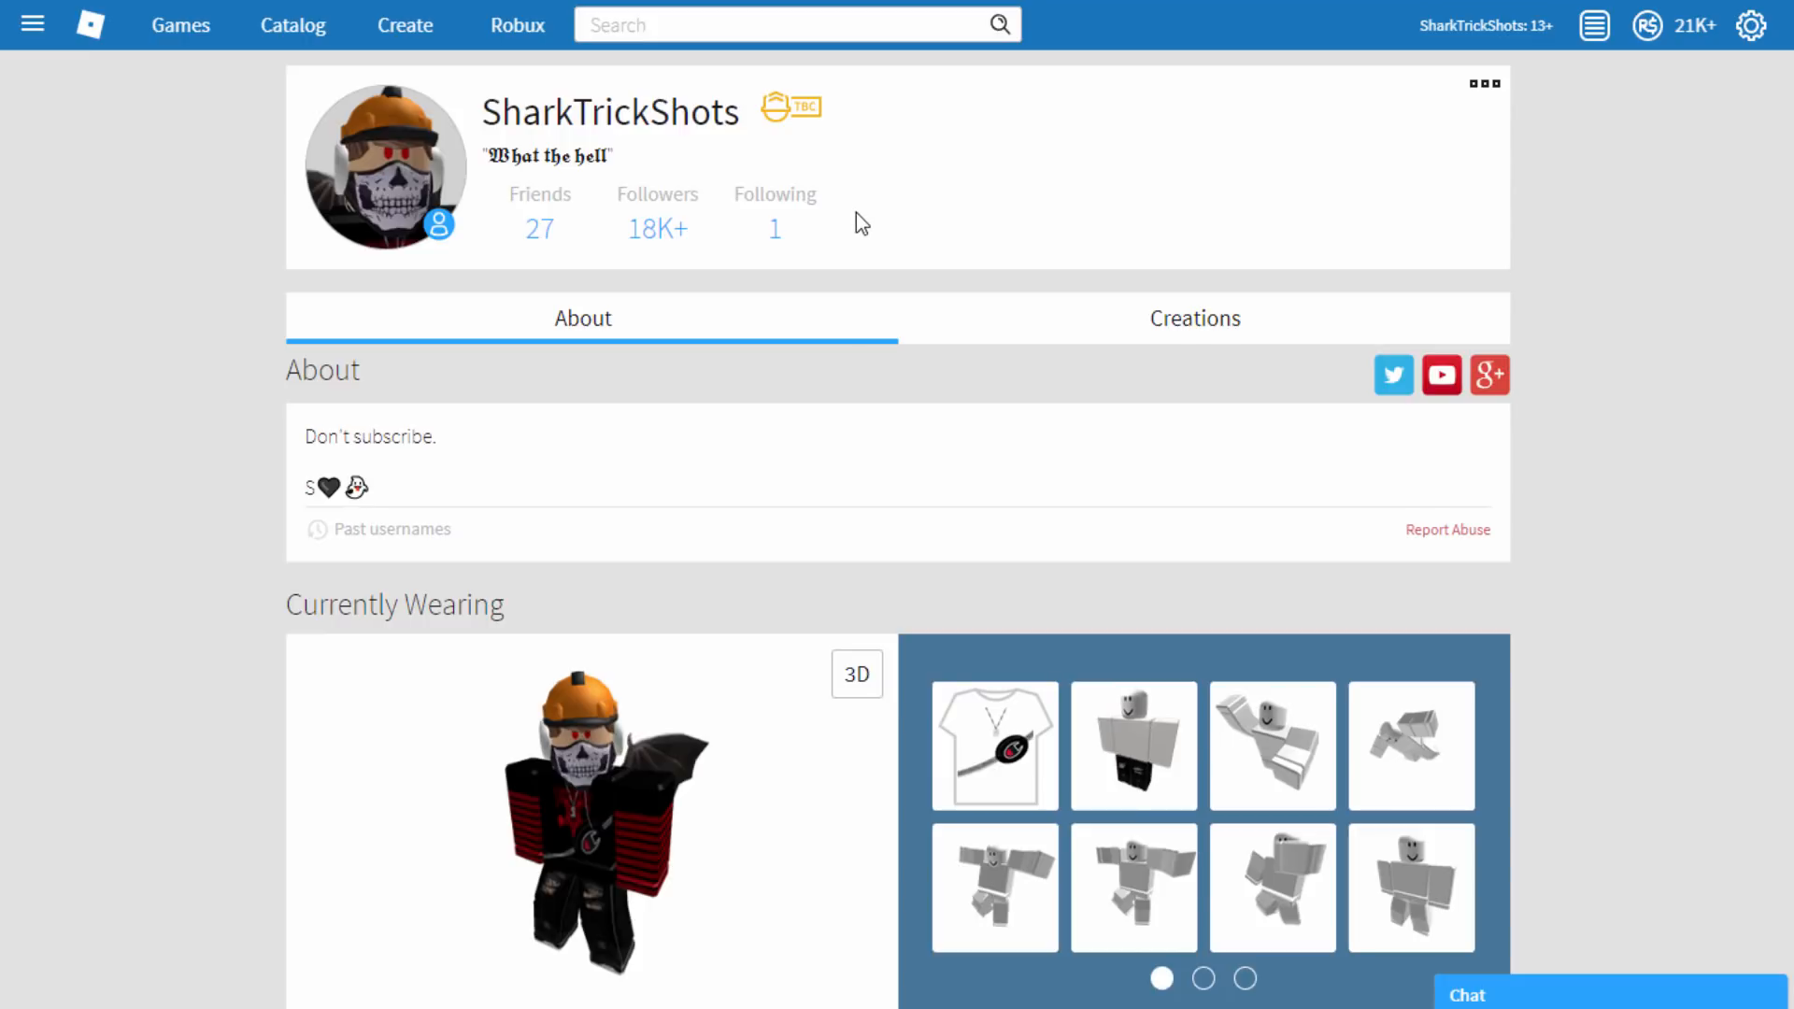
{"action": "mouse_move", "coordinate": [618, 736]}
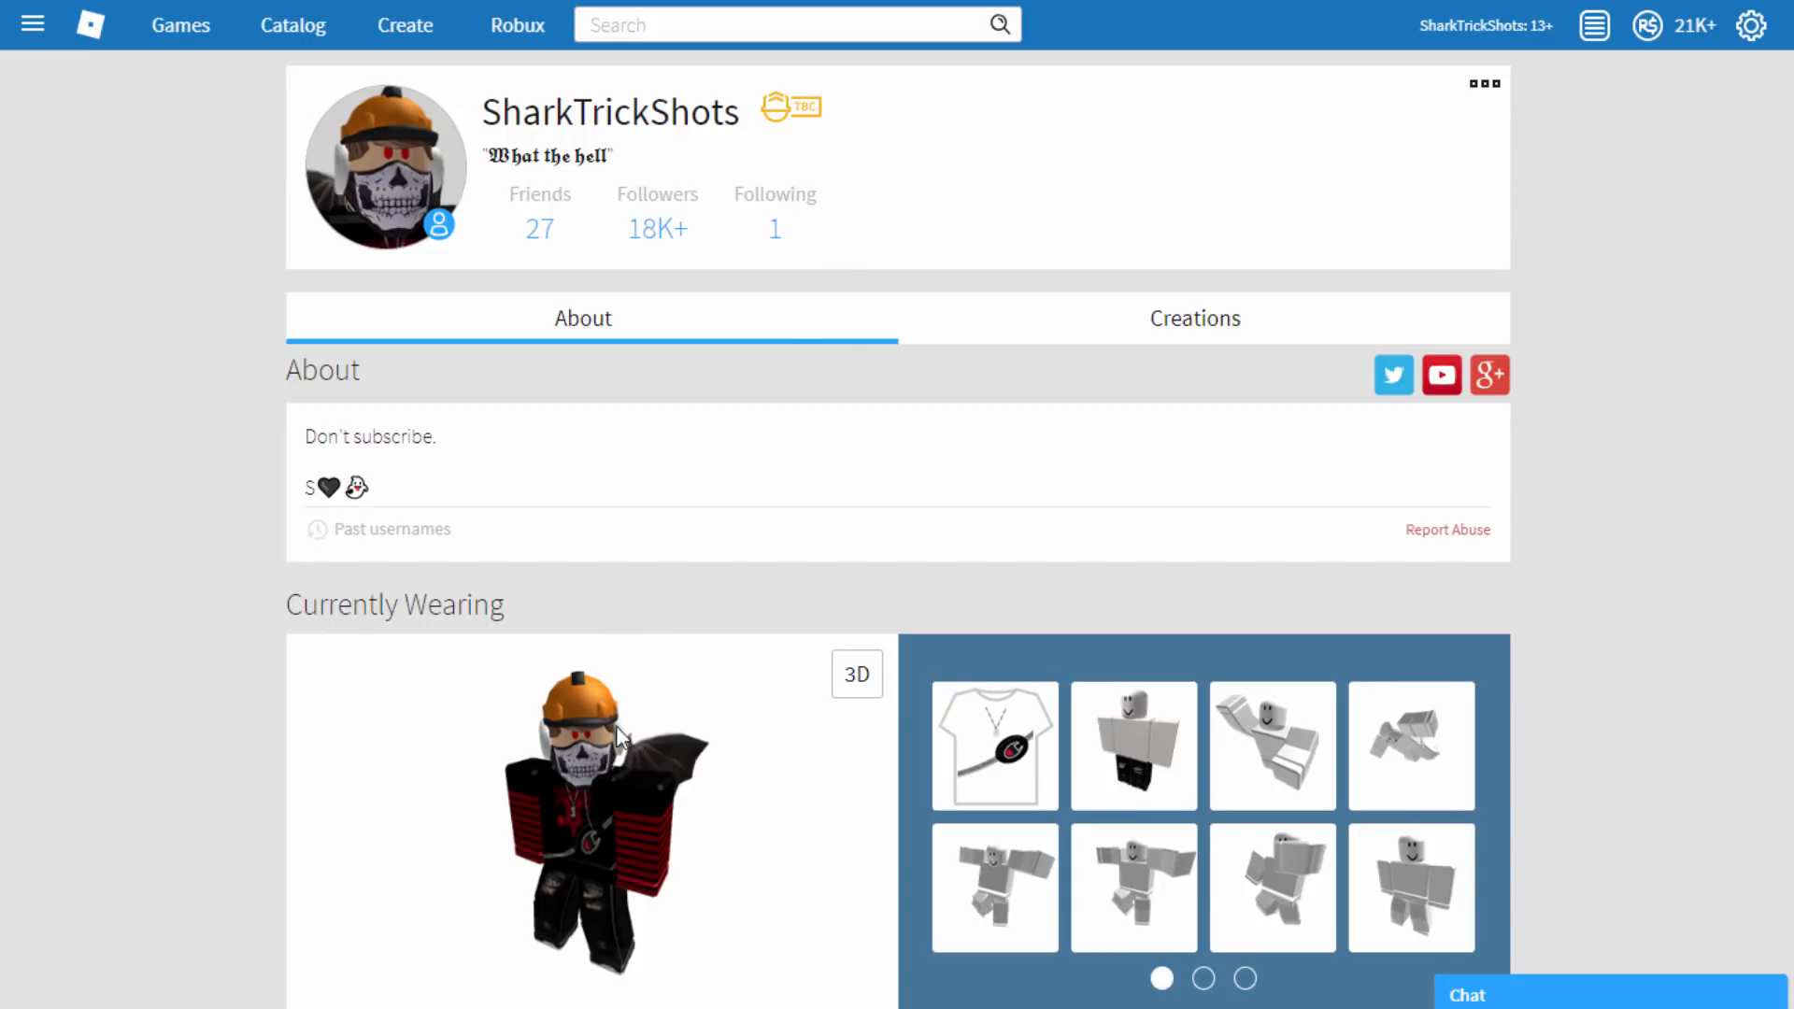
{"action": "mouse_move", "coordinate": [796, 276]}
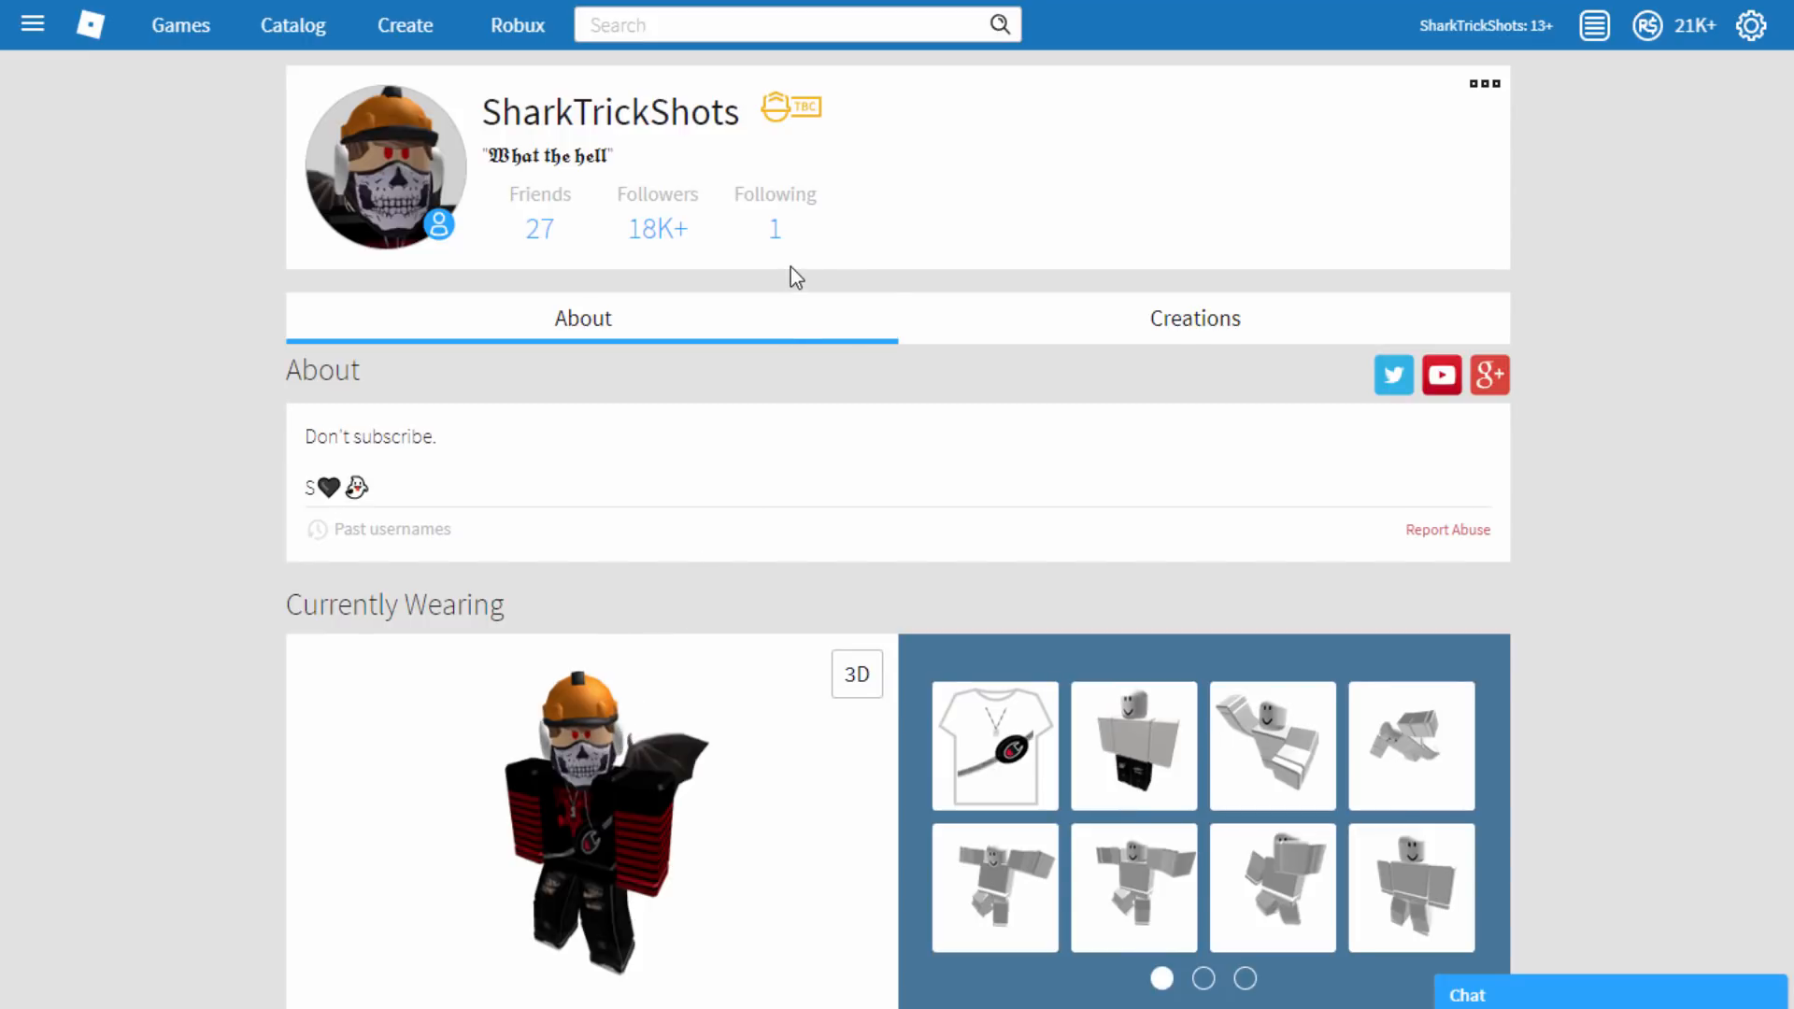